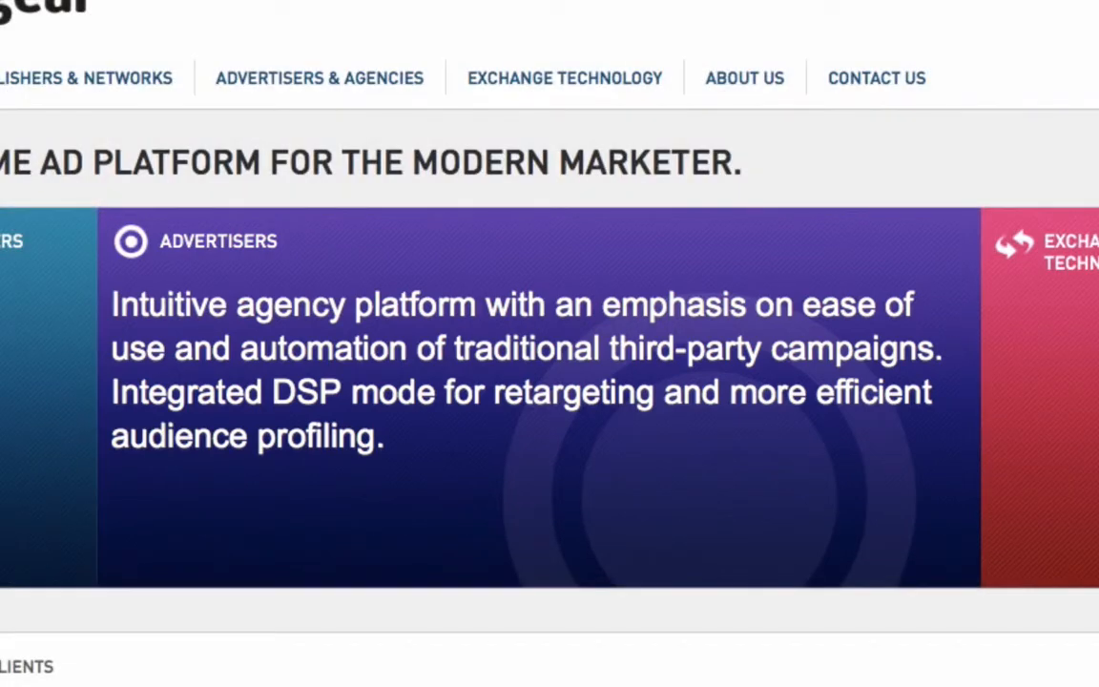
- Enter the agency credentials and sign in to reach the AdGear dashboard
{"action": "type", "text": "Ad_Agency"}
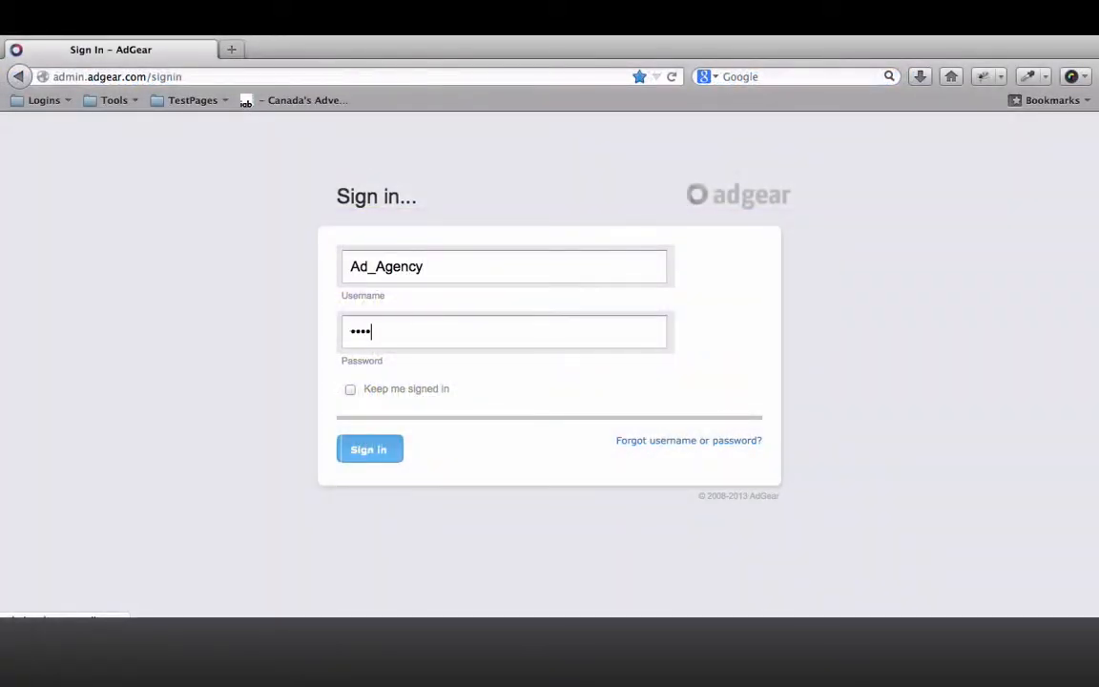
{"action": "left_click", "coordinate": [370, 449]}
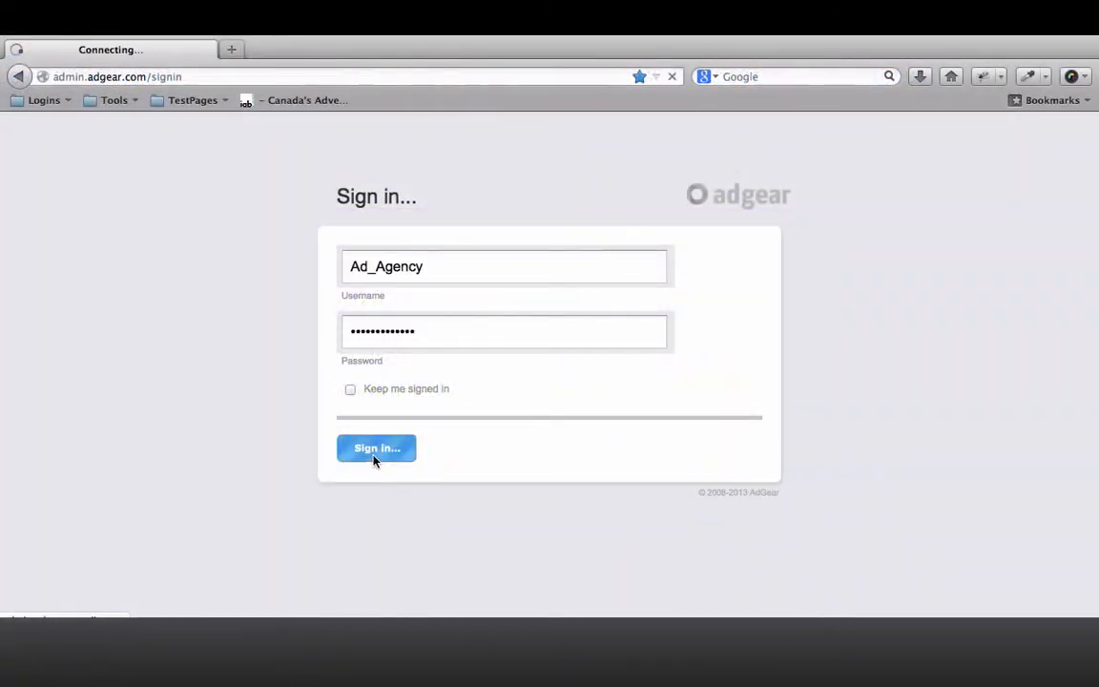
{"action": "left_click", "coordinate": [376, 446]}
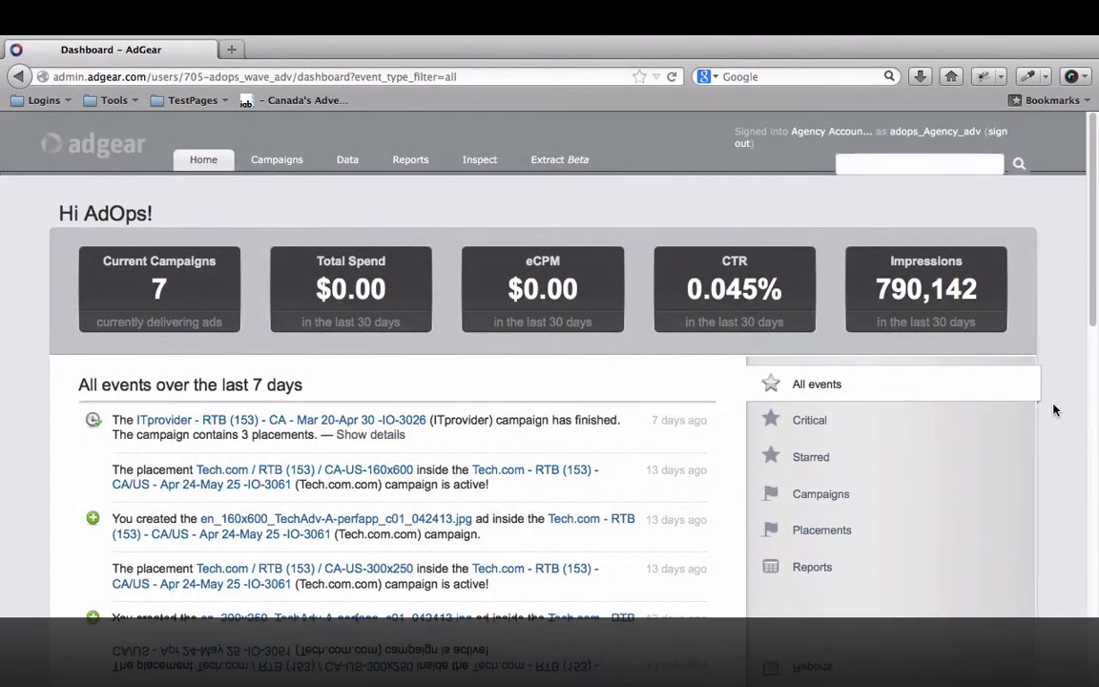
- Filter the dashboard's last-7-days event list to starred events only
{"action": "scroll", "scroll_direction": "down", "scroll_amount": 3}
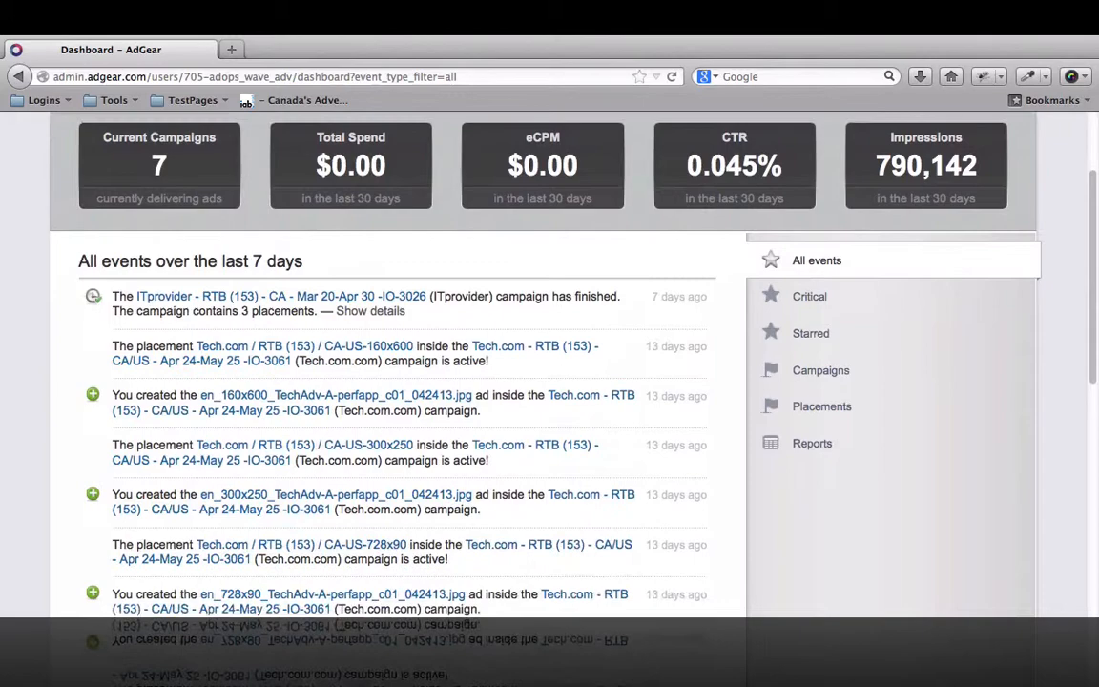
{"action": "scroll", "scroll_direction": "down", "scroll_amount": 3}
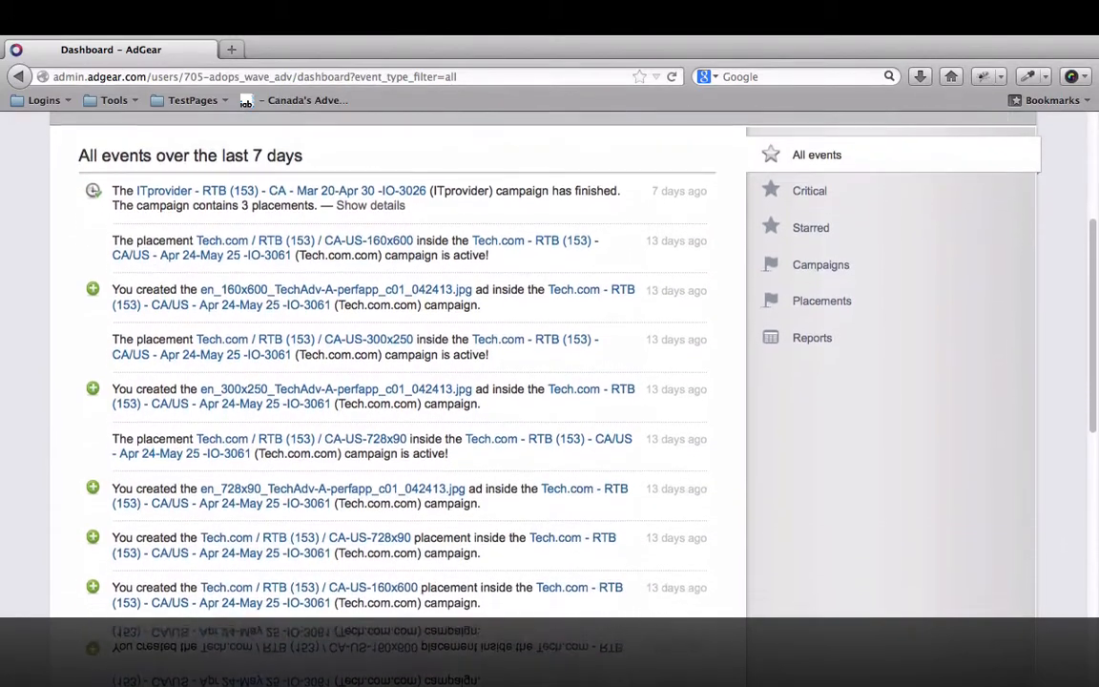
{"action": "scroll", "scroll_direction": "down", "scroll_amount": 3}
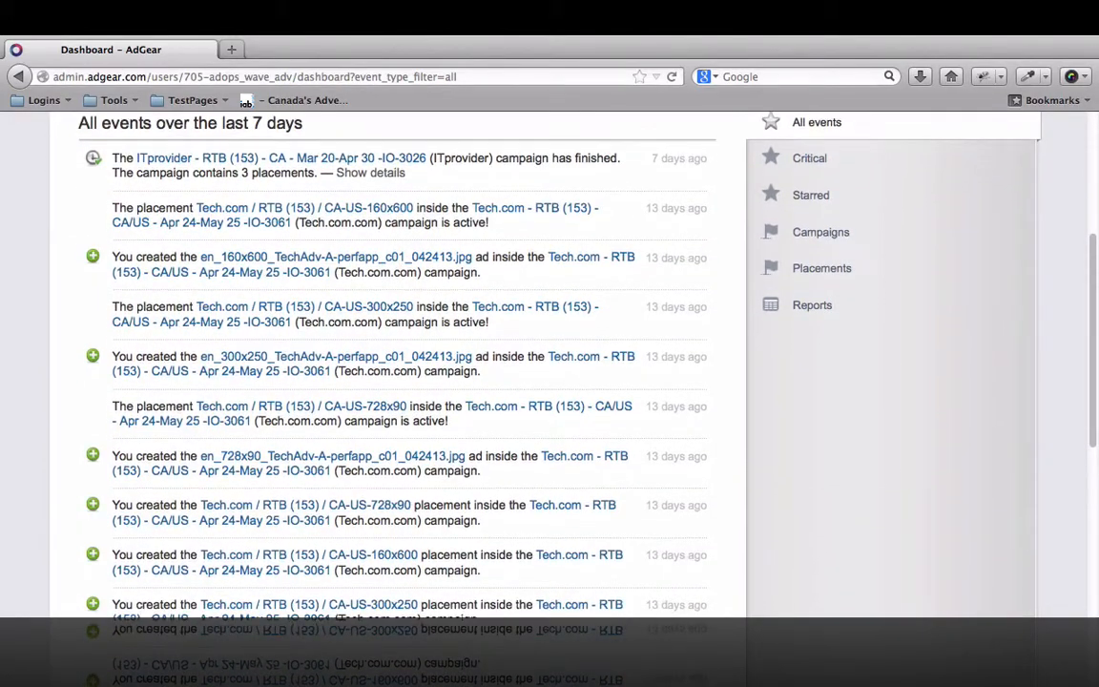
{"action": "left_click", "coordinate": [811, 194]}
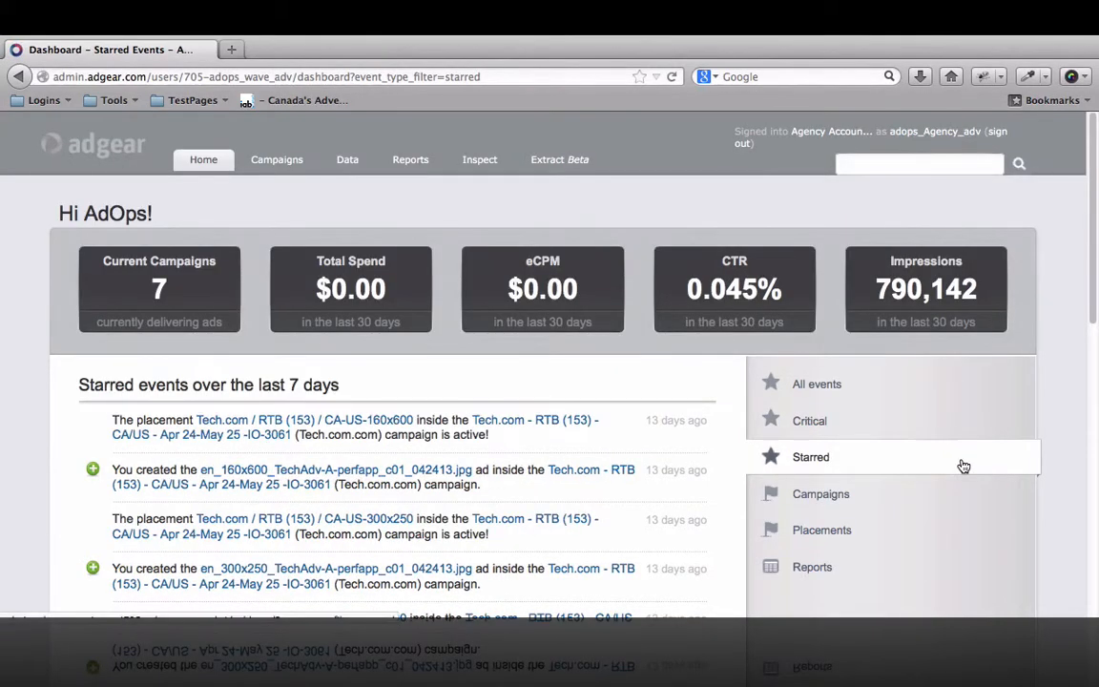
{"action": "scroll", "scroll_direction": "down", "scroll_amount": 3}
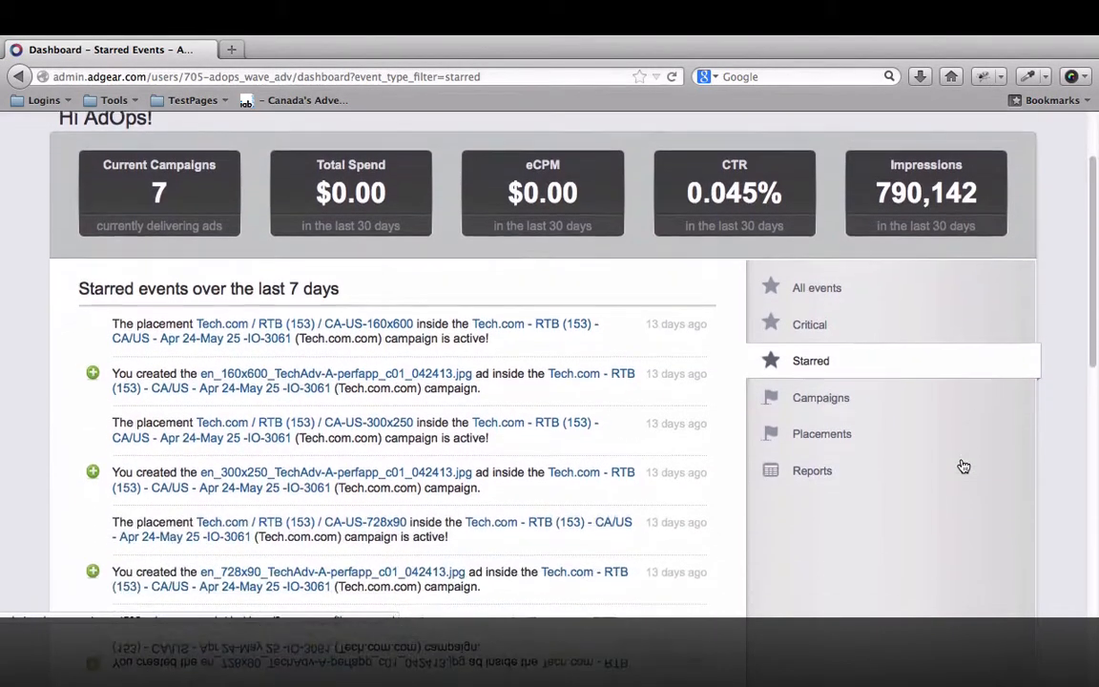
{"action": "scroll", "scroll_direction": "down", "scroll_amount": 3}
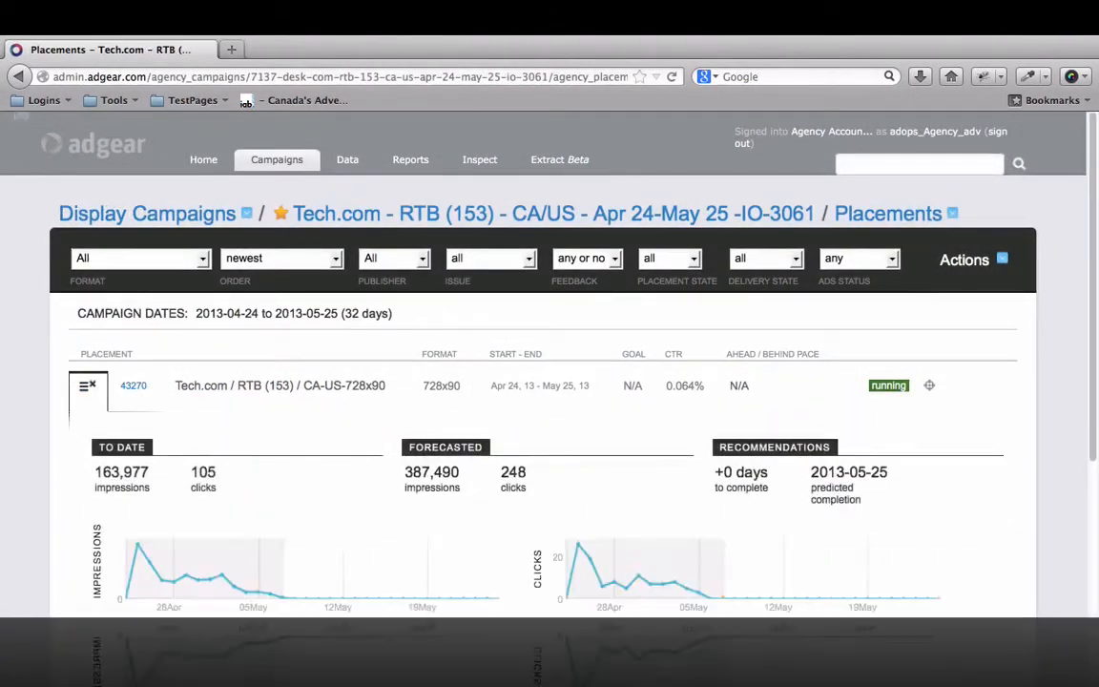
- Review the Tech.com RTB placements' impressions, clicks and forecast figures
{"action": "scroll", "scroll_direction": "down", "scroll_amount": 3}
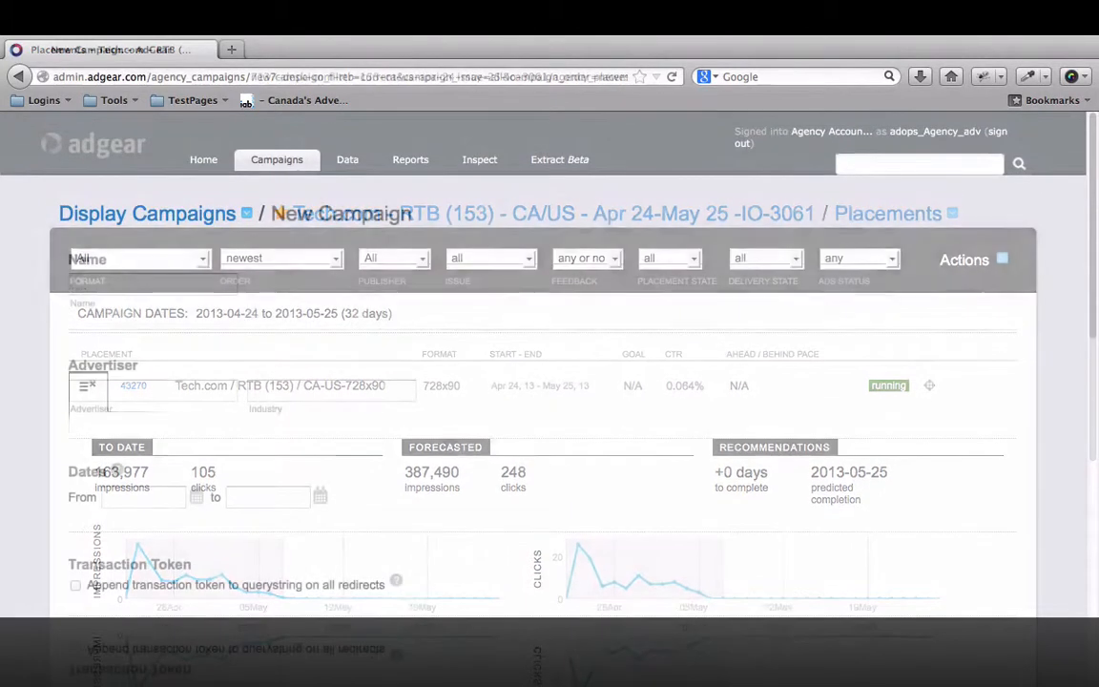
- Fill in 'AdvA Spring2013 IO' and advertiser AdvA, and enable Site Analytics Integration
{"action": "type", "text": "AdvA Spring2013 IO"}
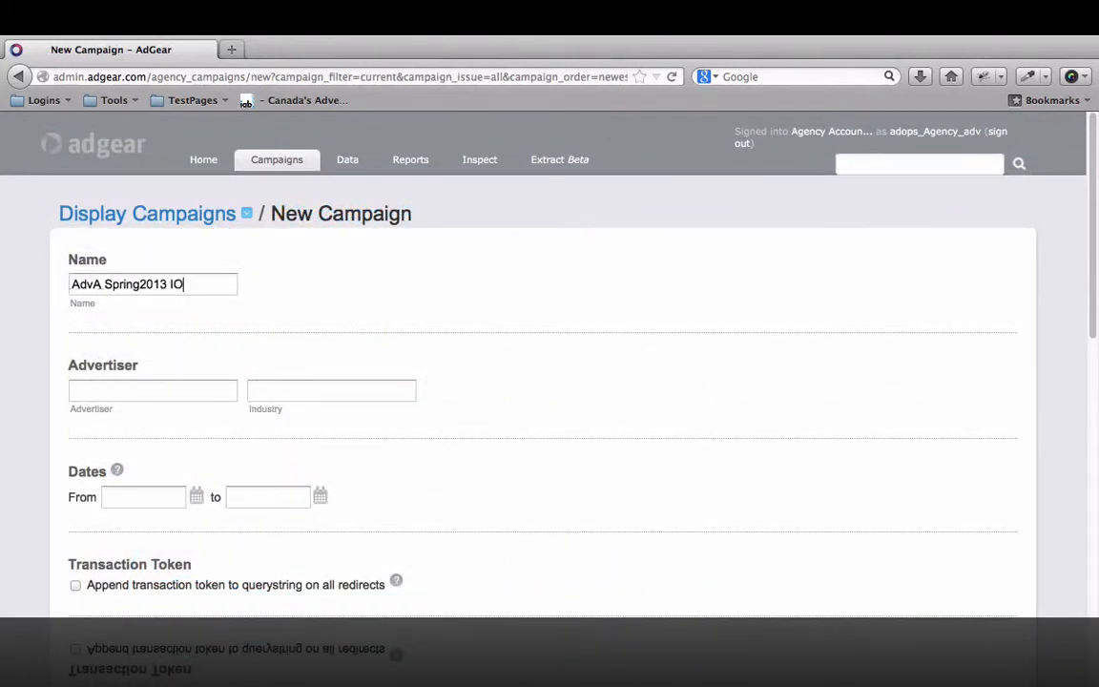
{"action": "type", "text": "AdvA"}
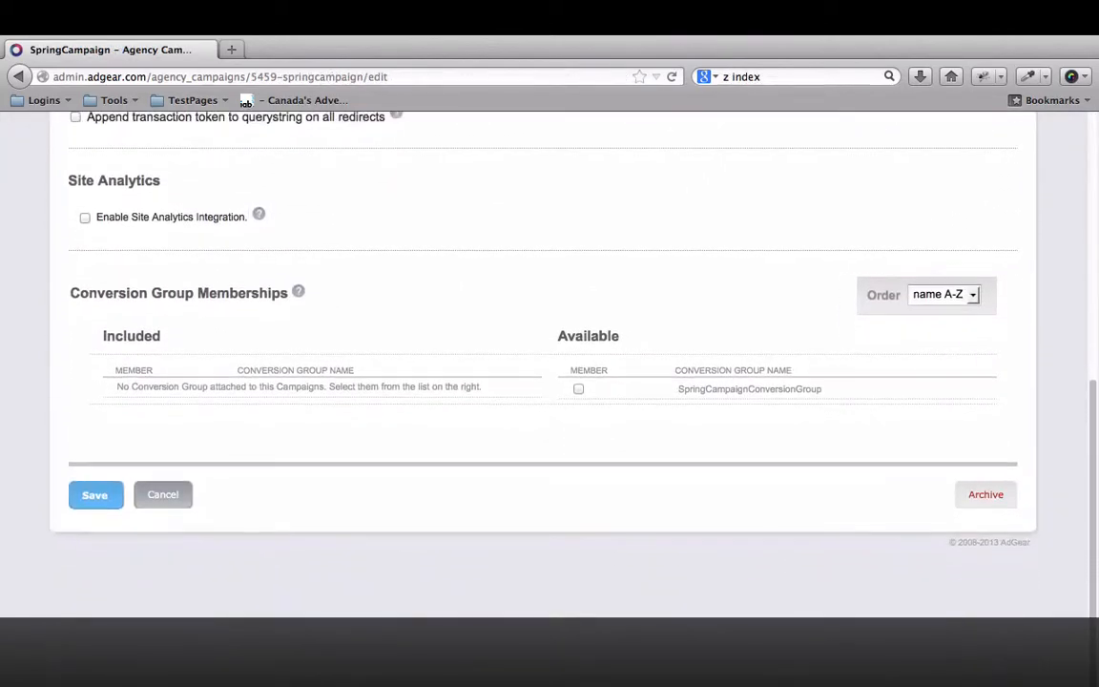
{"action": "left_click", "coordinate": [84, 218]}
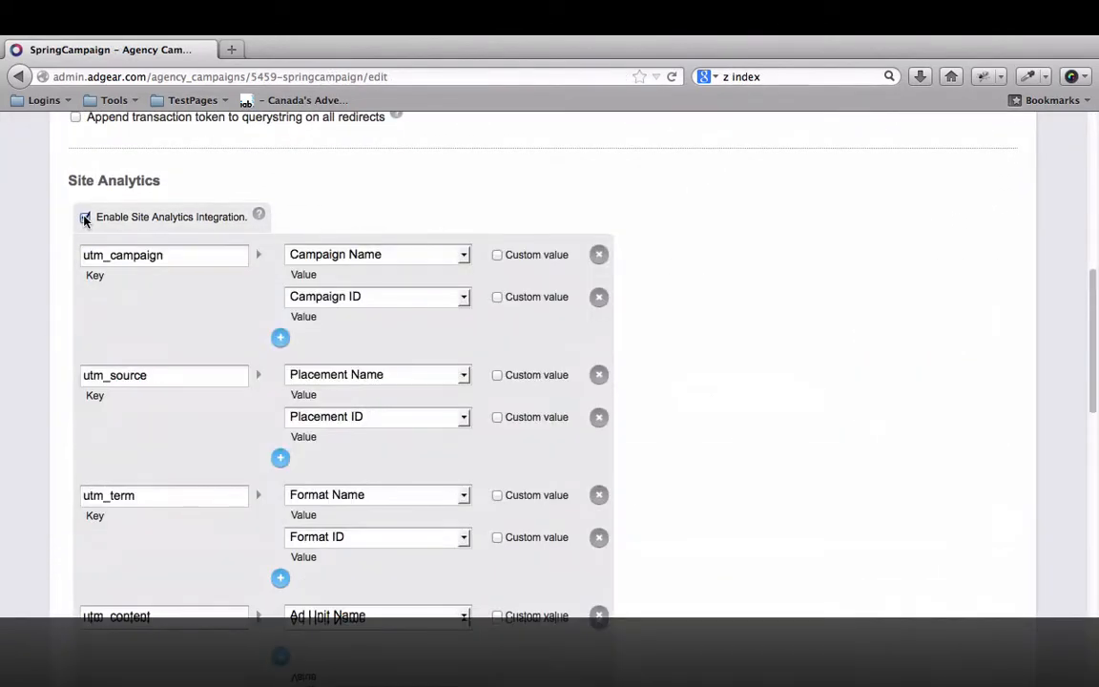
{"action": "left_click", "coordinate": [84, 217]}
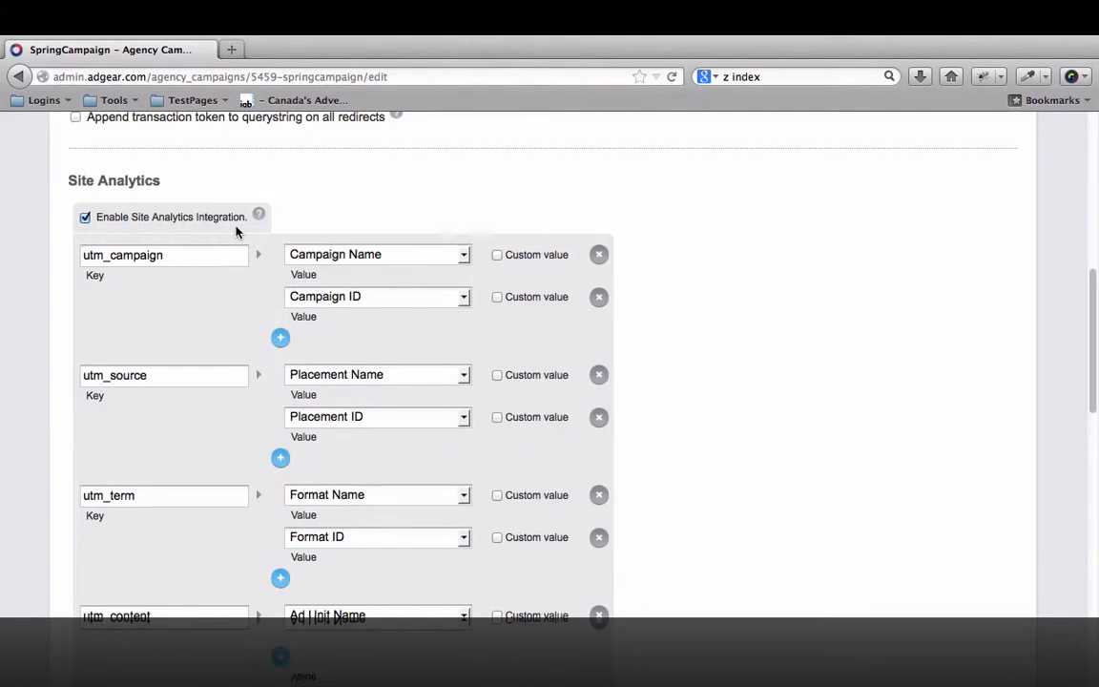
{"action": "mouse_move", "coordinate": [691, 353]}
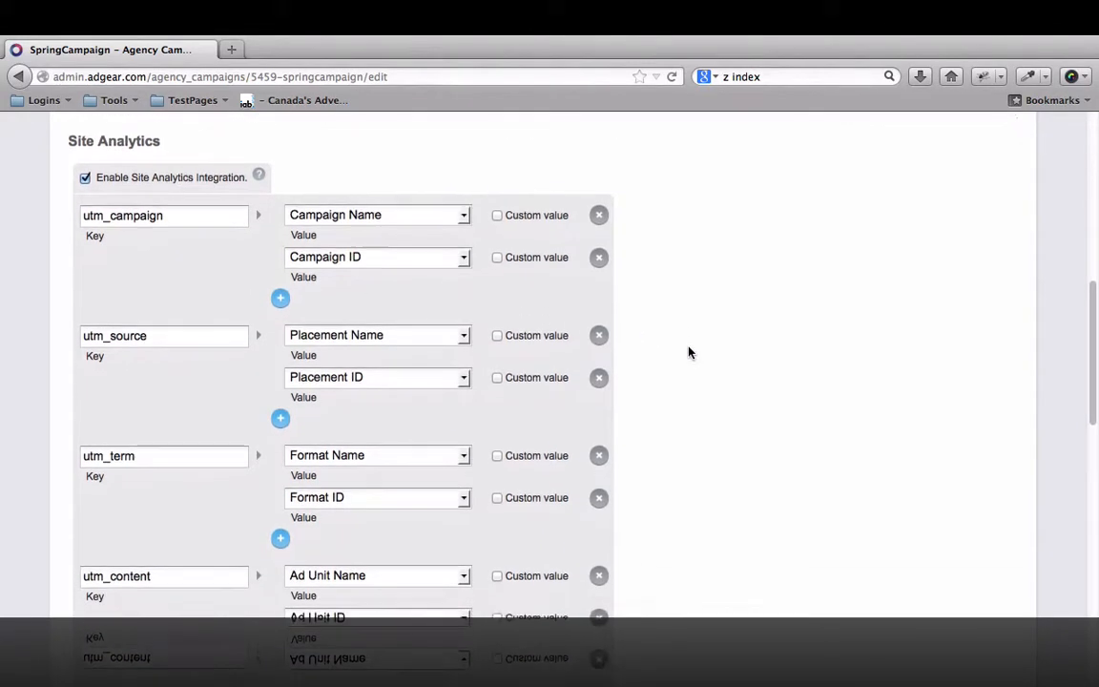
{"action": "scroll", "scroll_direction": "down", "scroll_amount": 3}
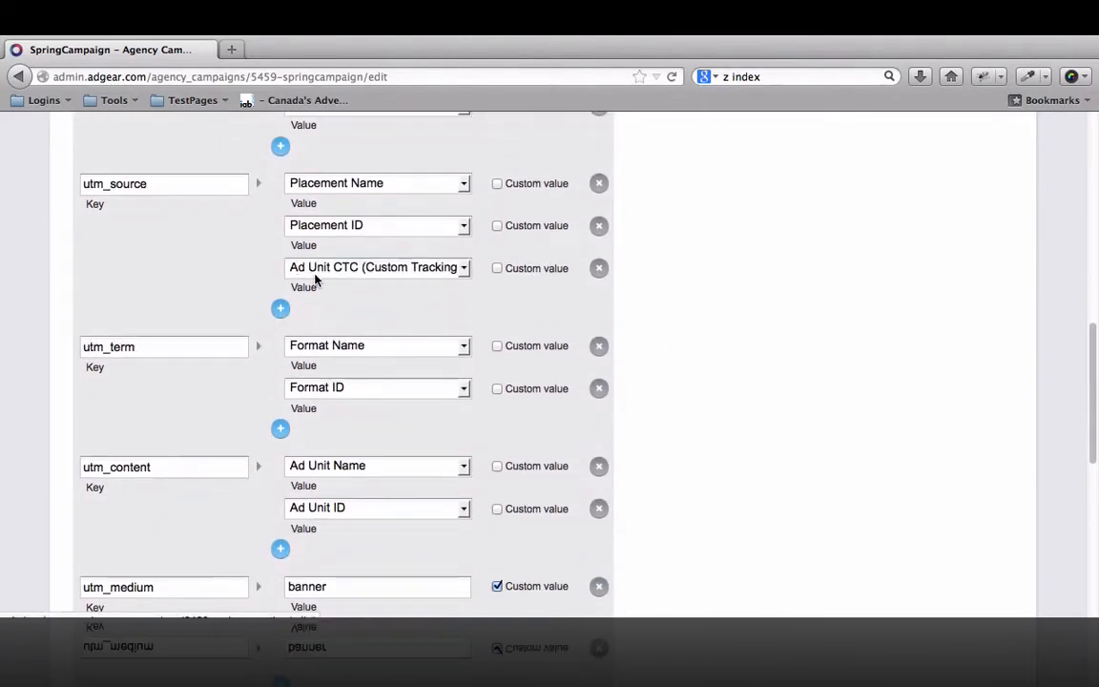
- Set the third utm_source value to Placement Goal
{"action": "left_click", "coordinate": [378, 268]}
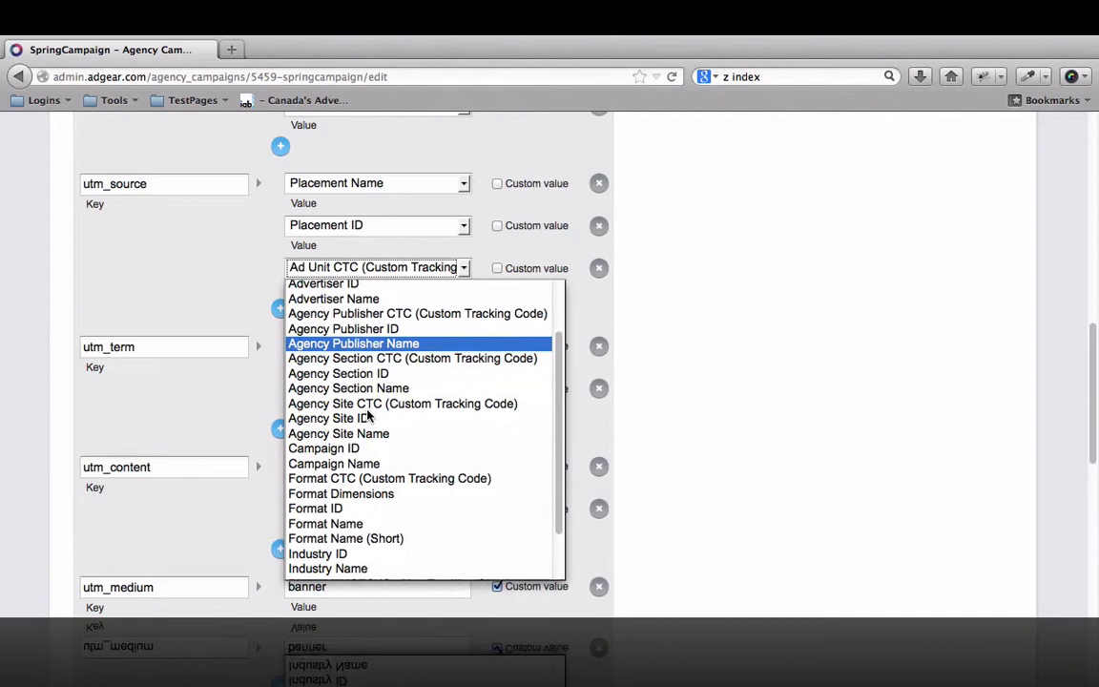
{"action": "scroll", "scroll_direction": "down", "scroll_amount": 3}
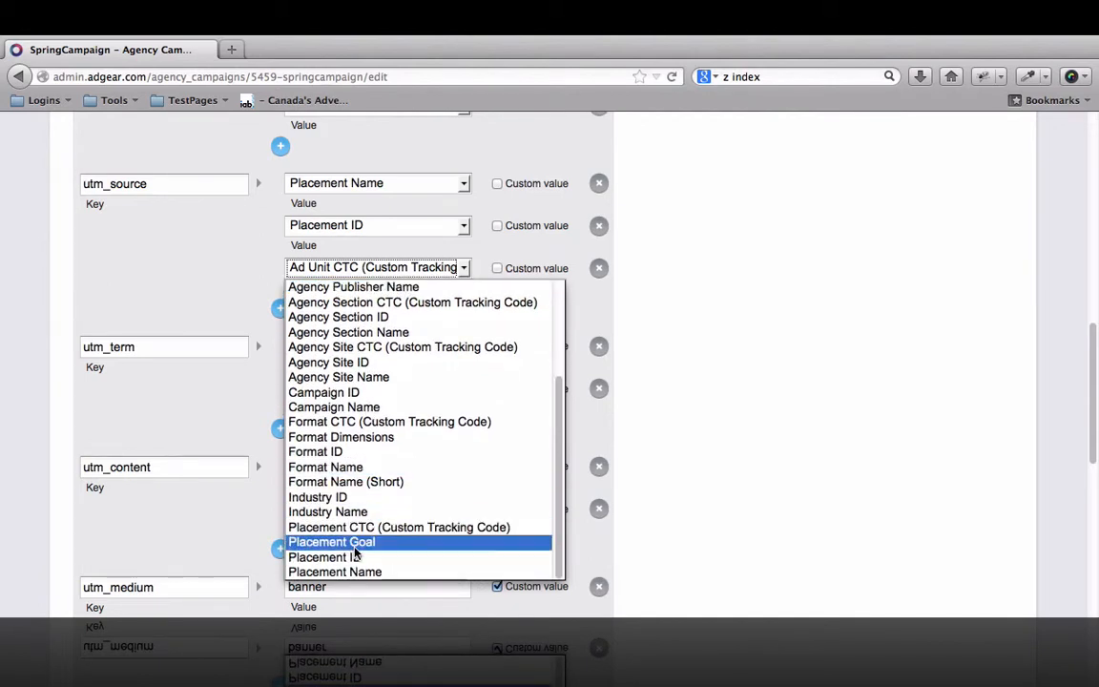
{"action": "left_click", "coordinate": [332, 542]}
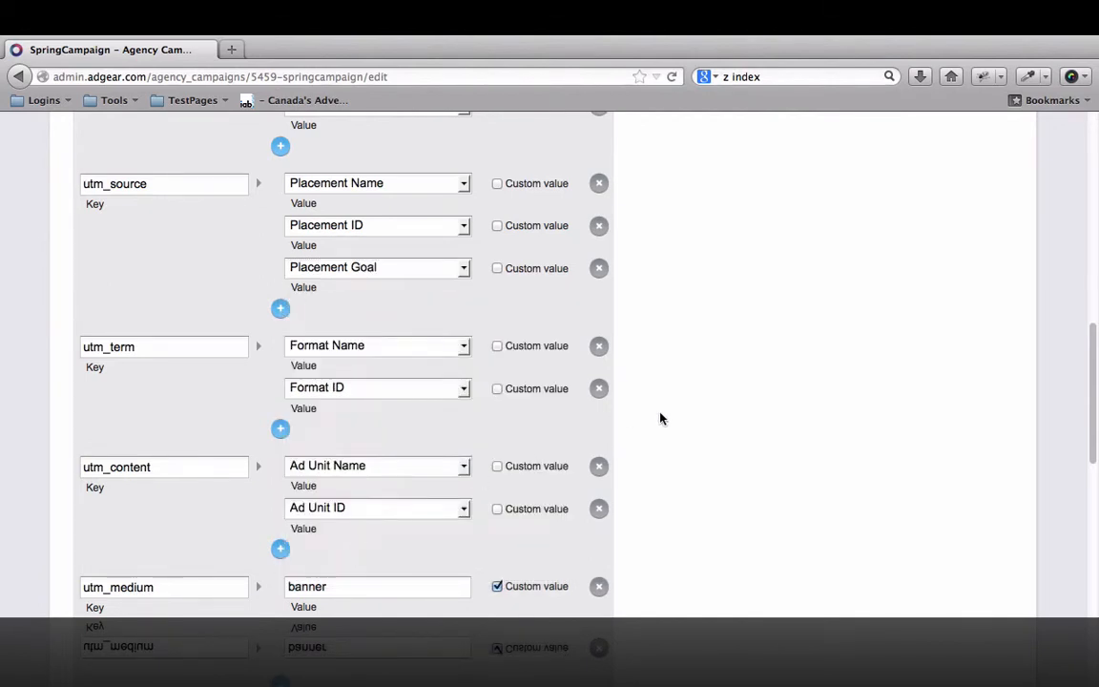
{"action": "scroll", "scroll_direction": "down", "scroll_amount": 3}
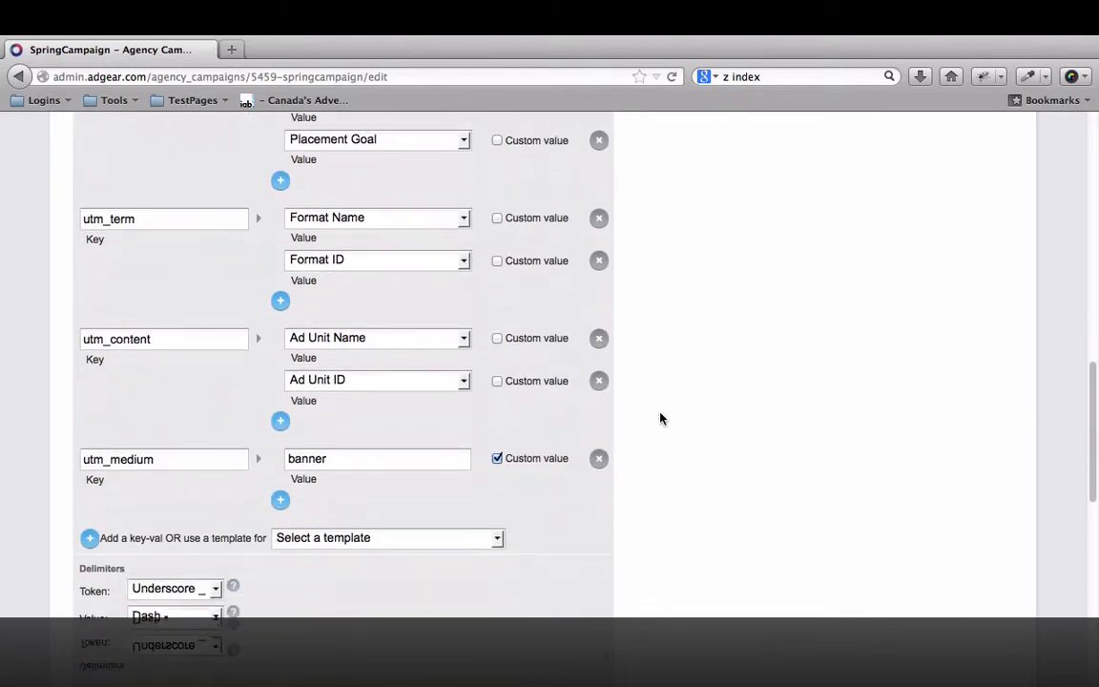
{"action": "scroll", "scroll_direction": "down", "scroll_amount": 3}
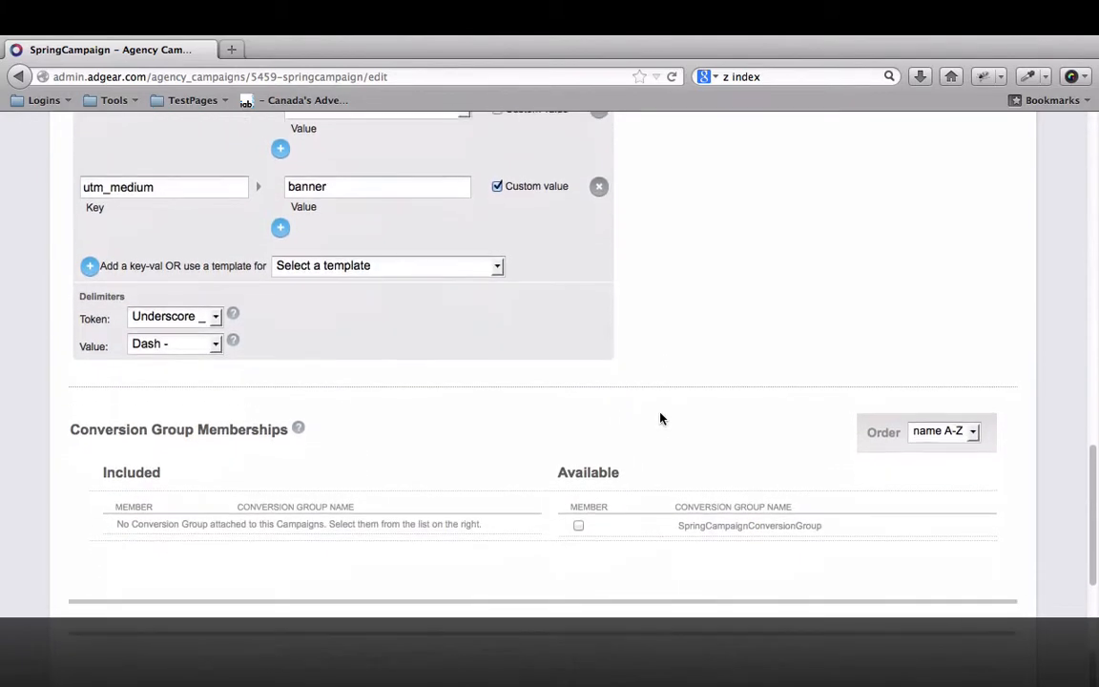
{"action": "scroll", "scroll_direction": "down", "scroll_amount": 3}
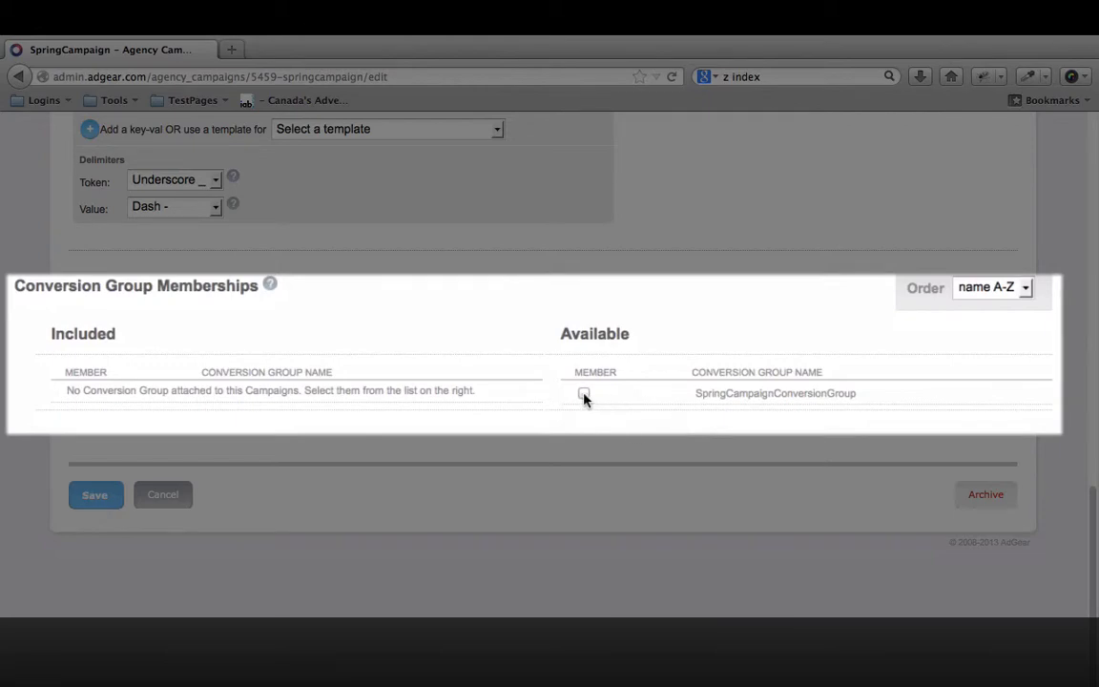
- Tick SpringCampaign as a member of SpringCampaignConversionGroup
{"action": "left_click", "coordinate": [584, 393]}
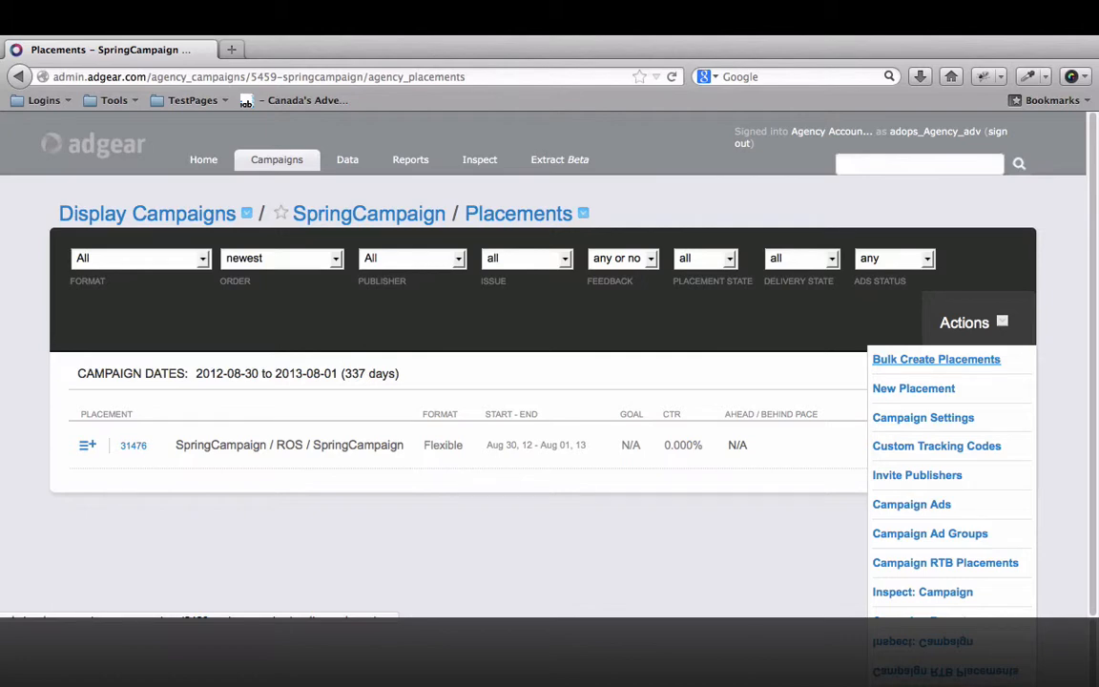
{"action": "mouse_move", "coordinate": [950, 372]}
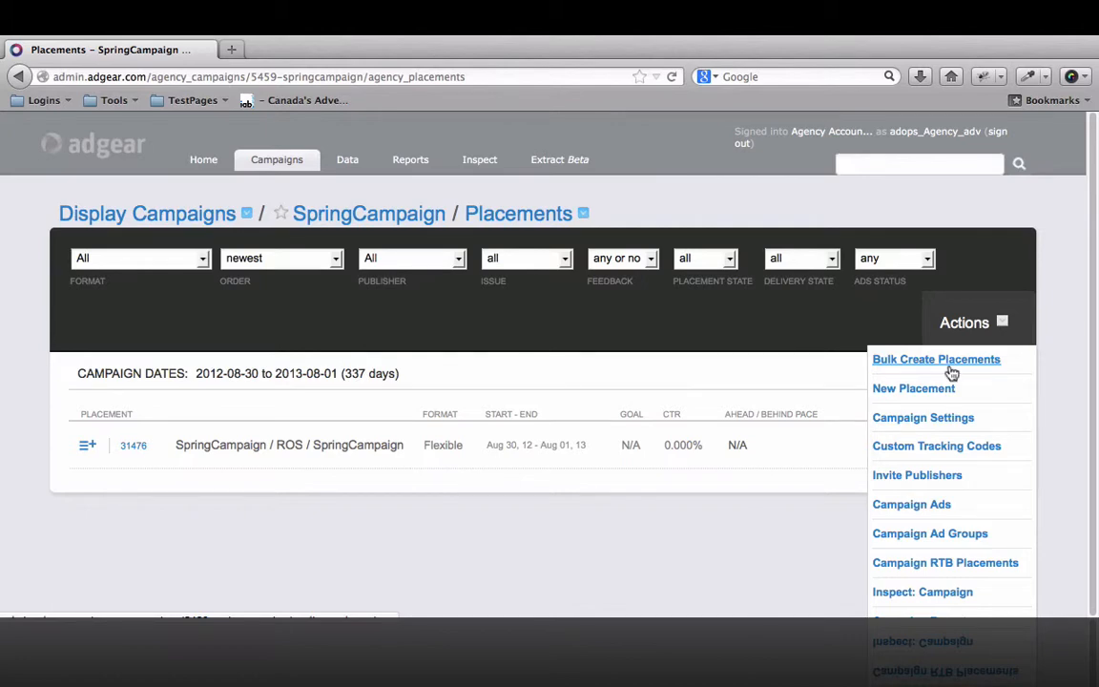
- Upload the MRF and create the four FashionPub SiteA placements: Homepage, NewStyles, ROS and NewTrends
{"action": "left_click", "coordinate": [936, 359]}
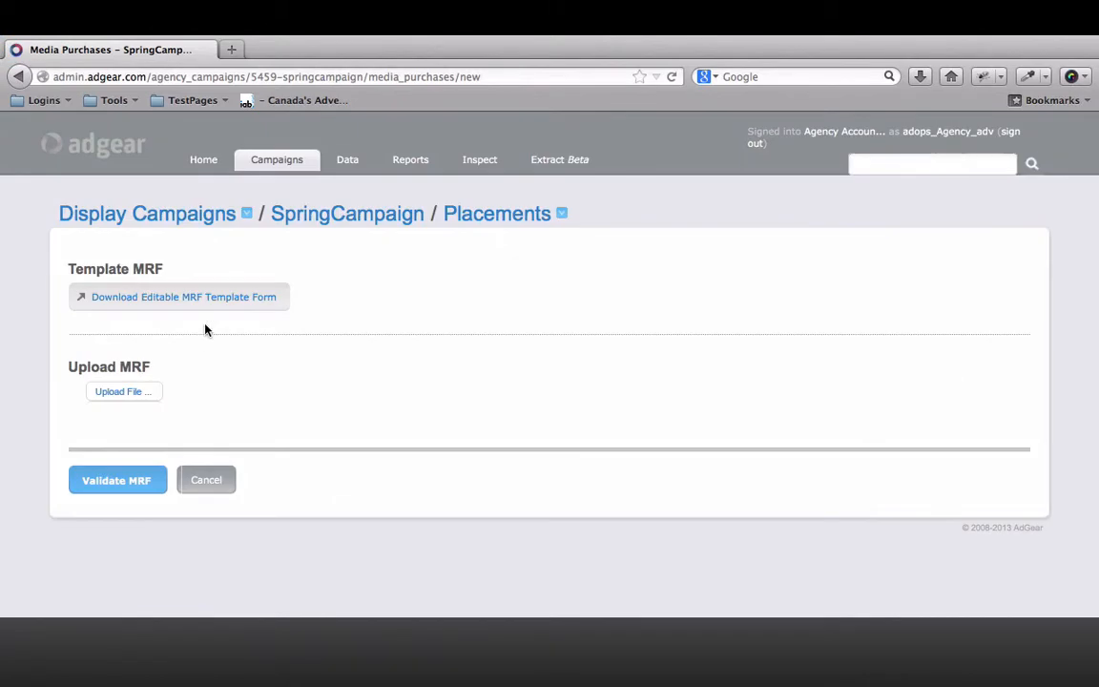
{"action": "left_click", "coordinate": [183, 297]}
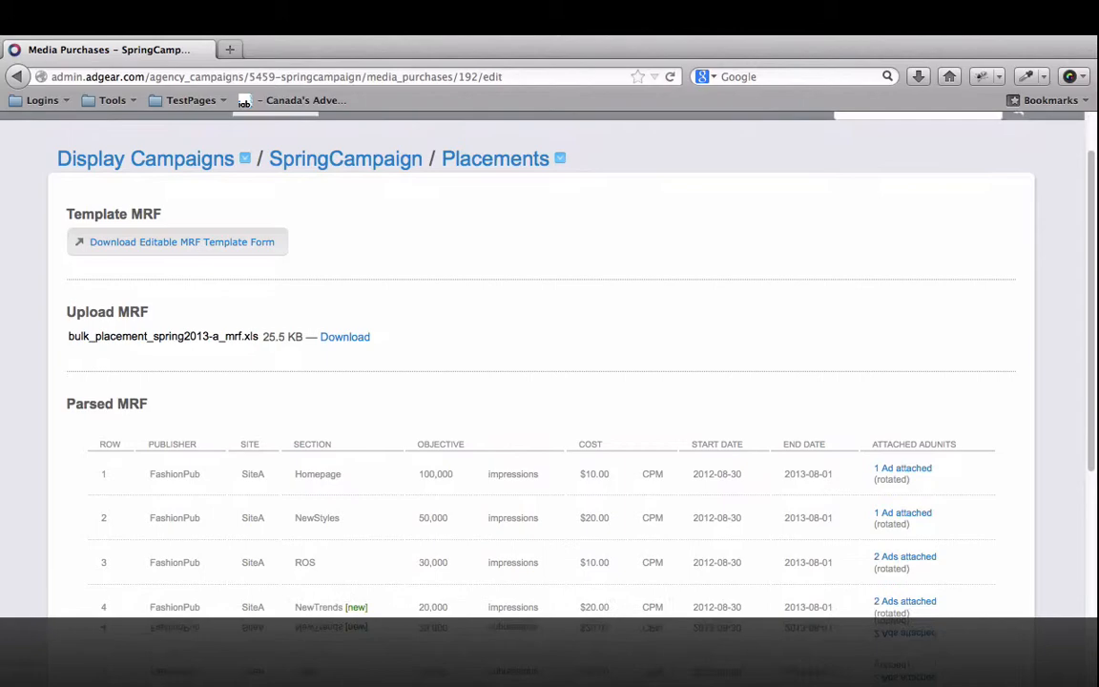
{"action": "scroll", "scroll_direction": "down", "scroll_amount": 3}
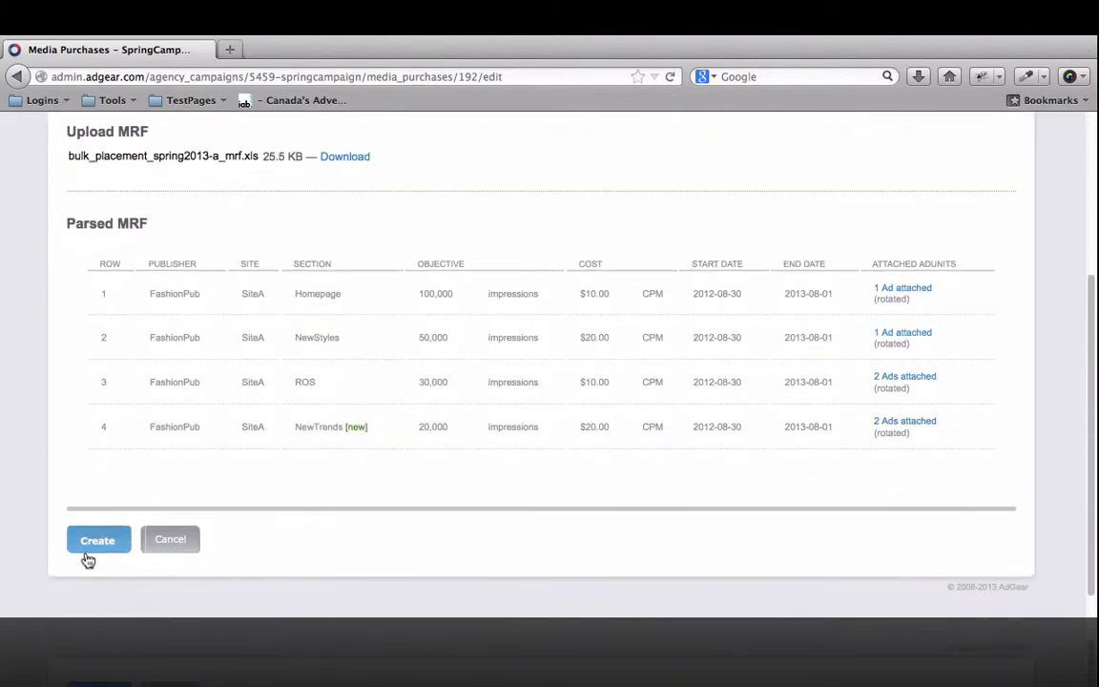
{"action": "left_click", "coordinate": [98, 538]}
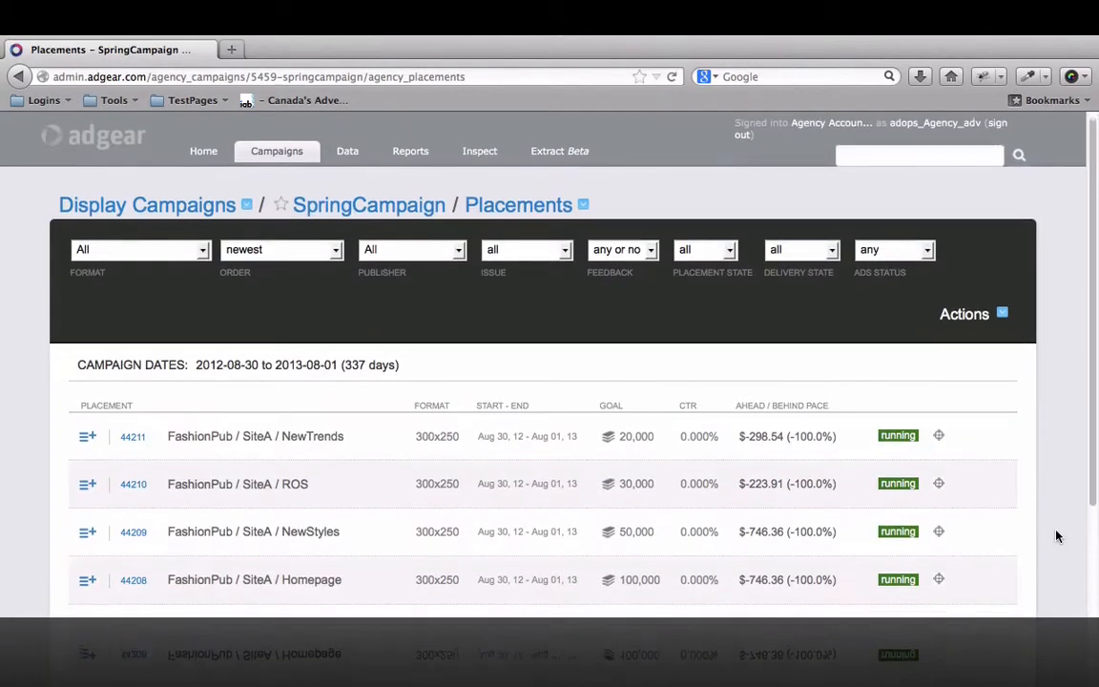
{"action": "scroll", "scroll_direction": "down", "scroll_amount": 3}
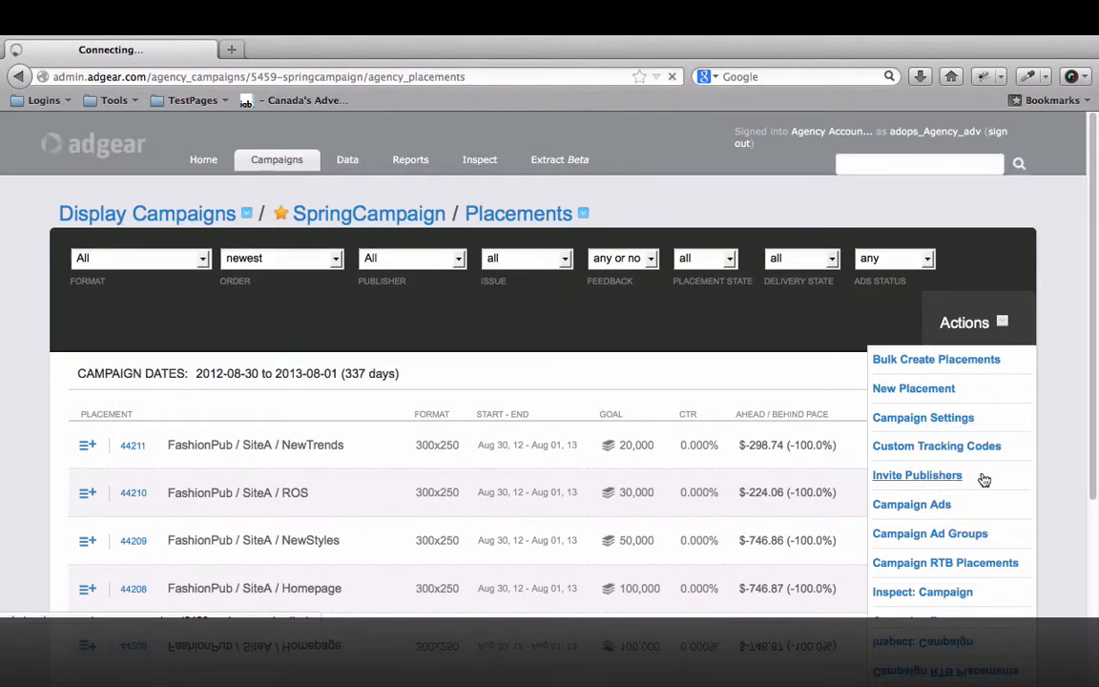
- From Invite Publishers, reach FashionPub's shared placements page and set its ad server to DART for Publishers - Legacy tokens
{"action": "left_click", "coordinate": [916, 473]}
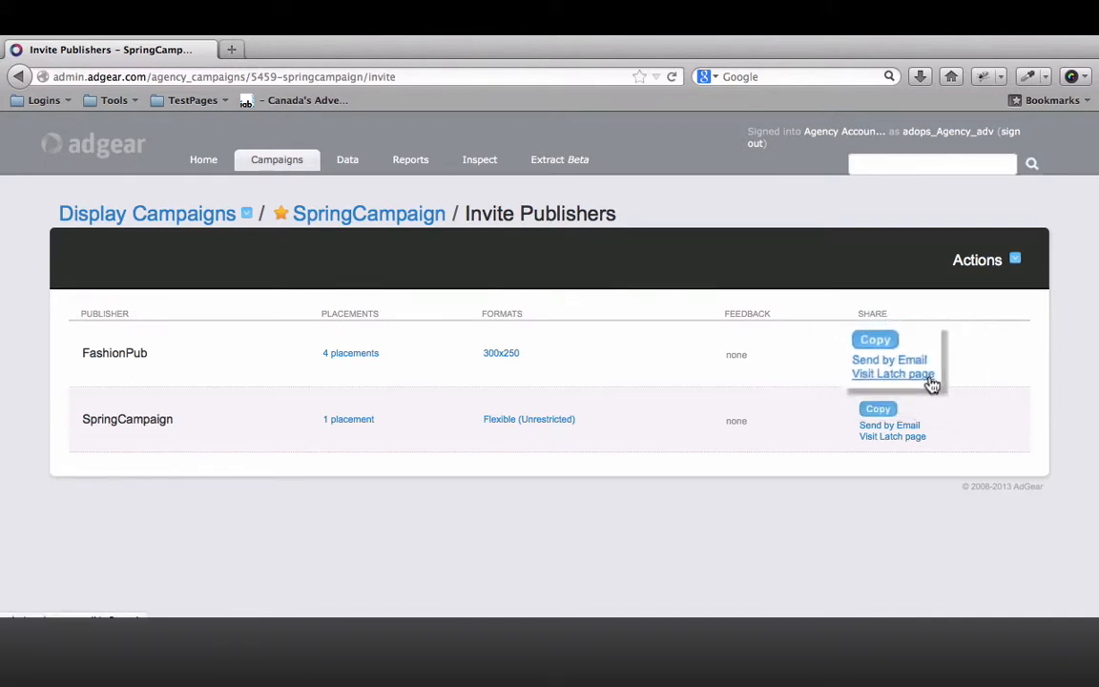
{"action": "left_click", "coordinate": [894, 372]}
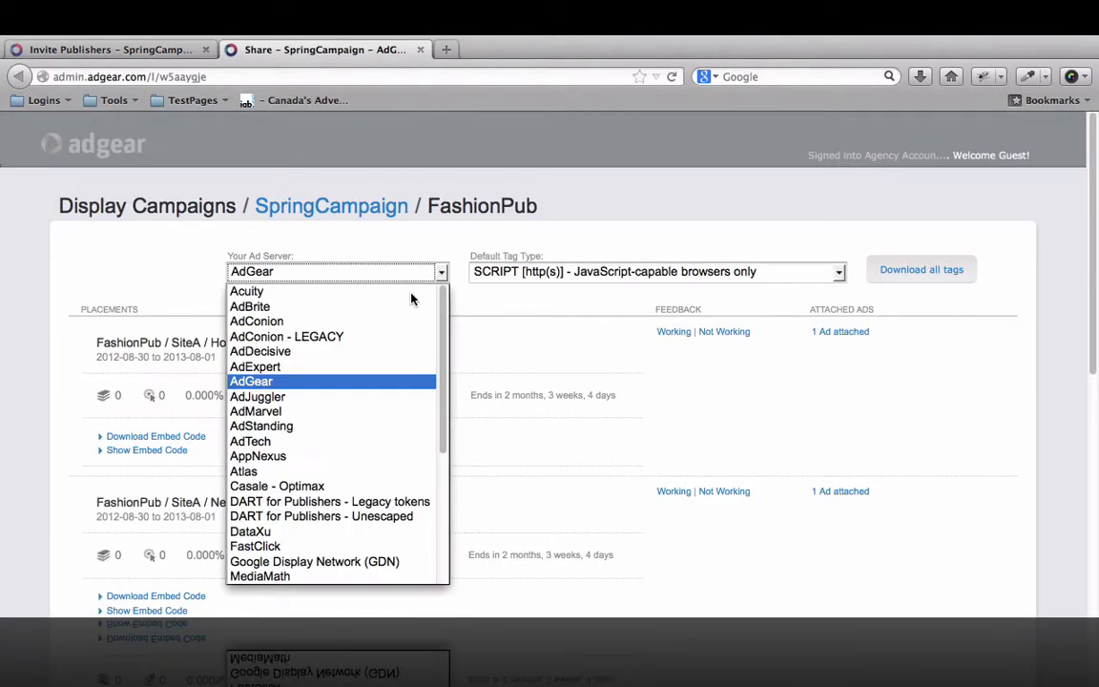
{"action": "mouse_move", "coordinate": [357, 500]}
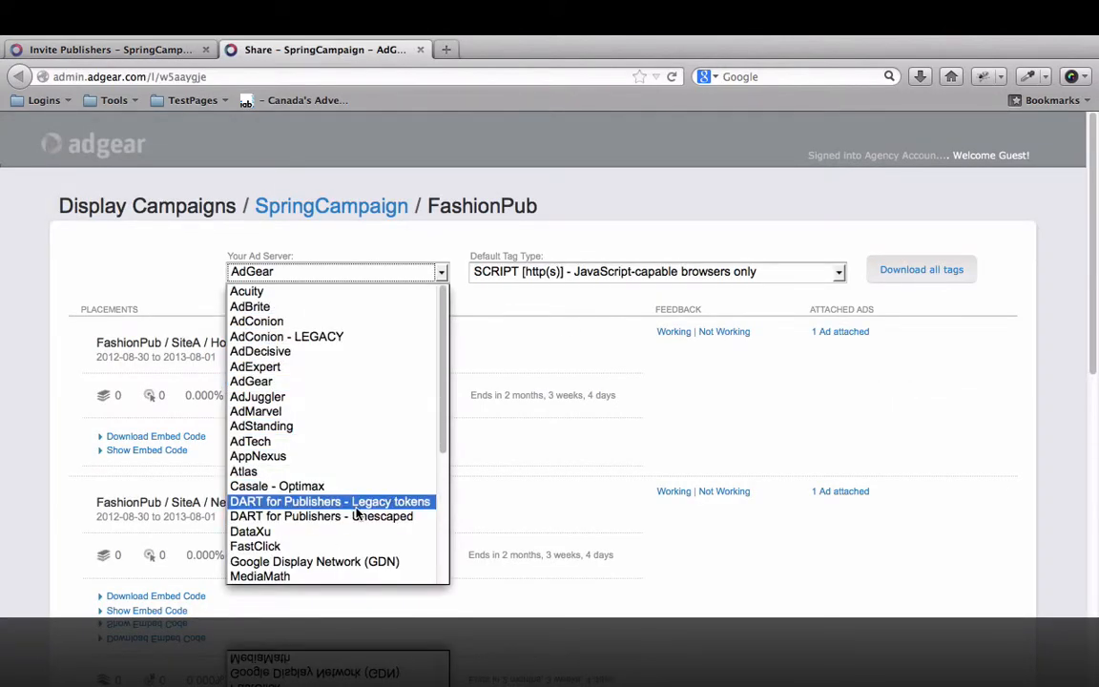
{"action": "left_click", "coordinate": [330, 500]}
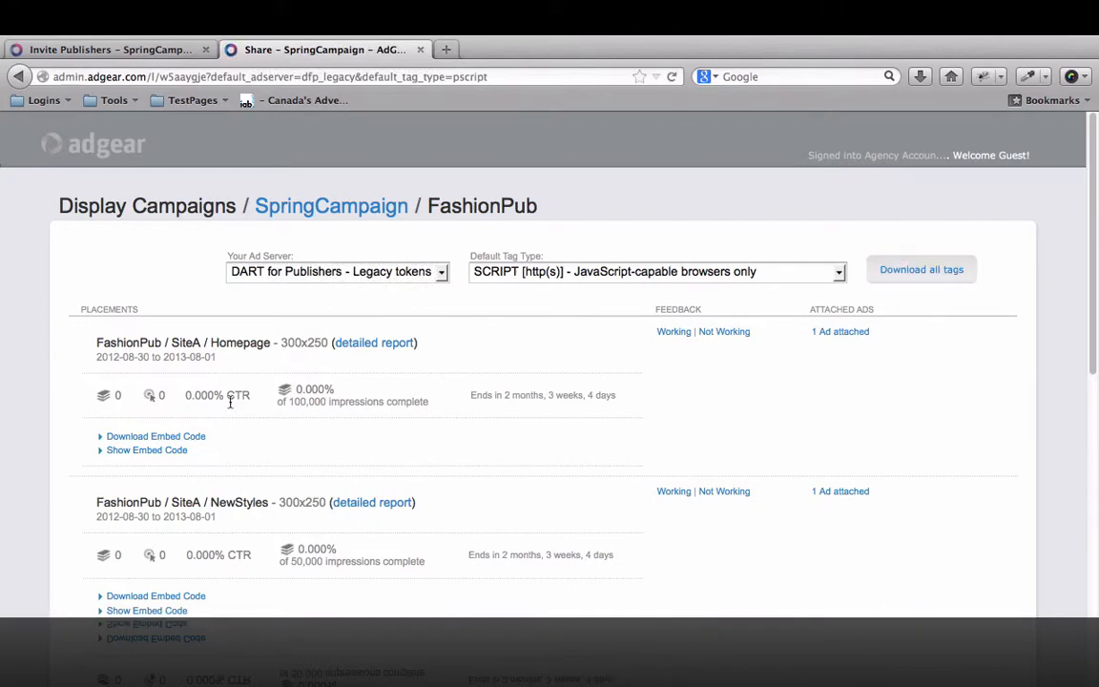
- Show the Homepage placement's embed code and report it as working
{"action": "left_click", "coordinate": [147, 450]}
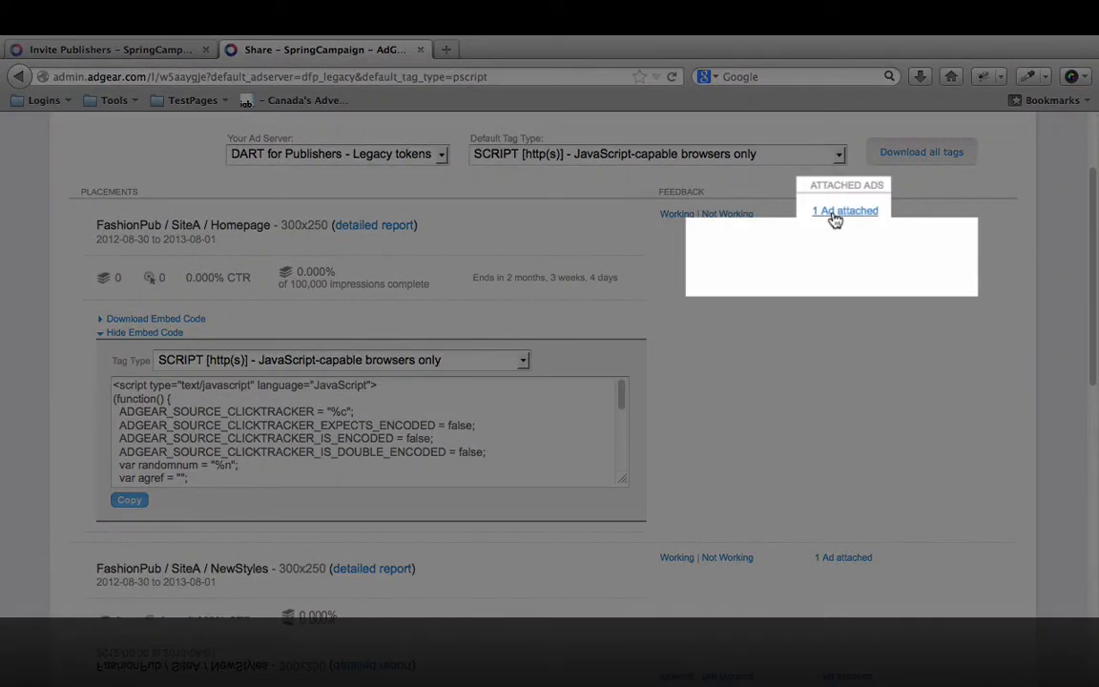
{"action": "left_click", "coordinate": [843, 210]}
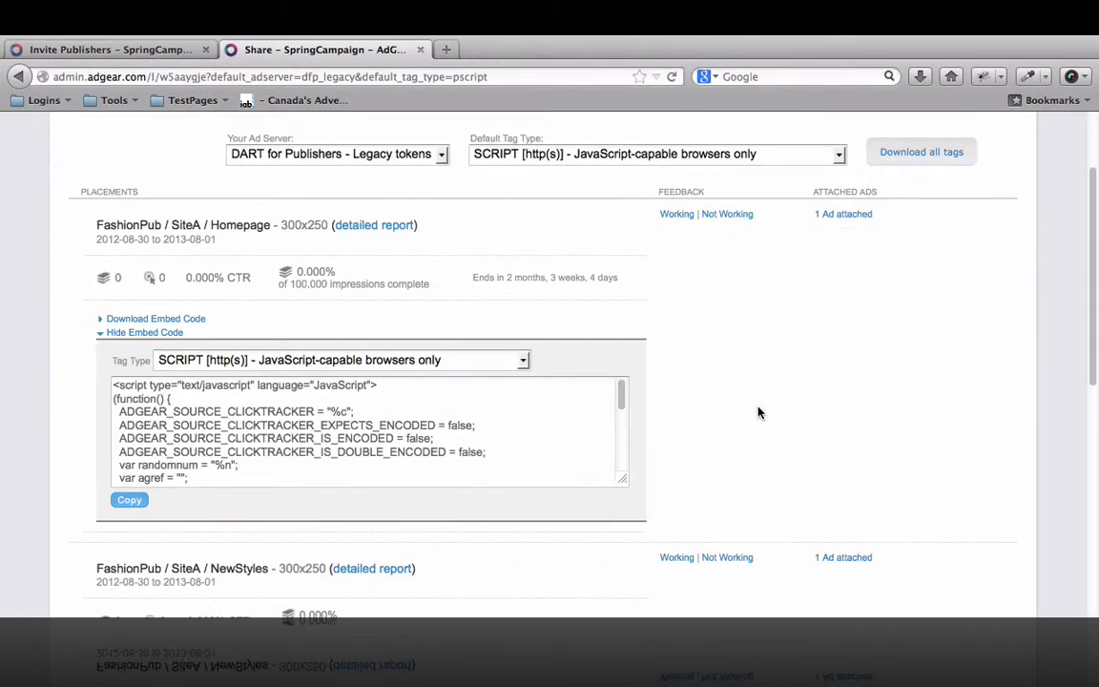
{"action": "left_click", "coordinate": [675, 214]}
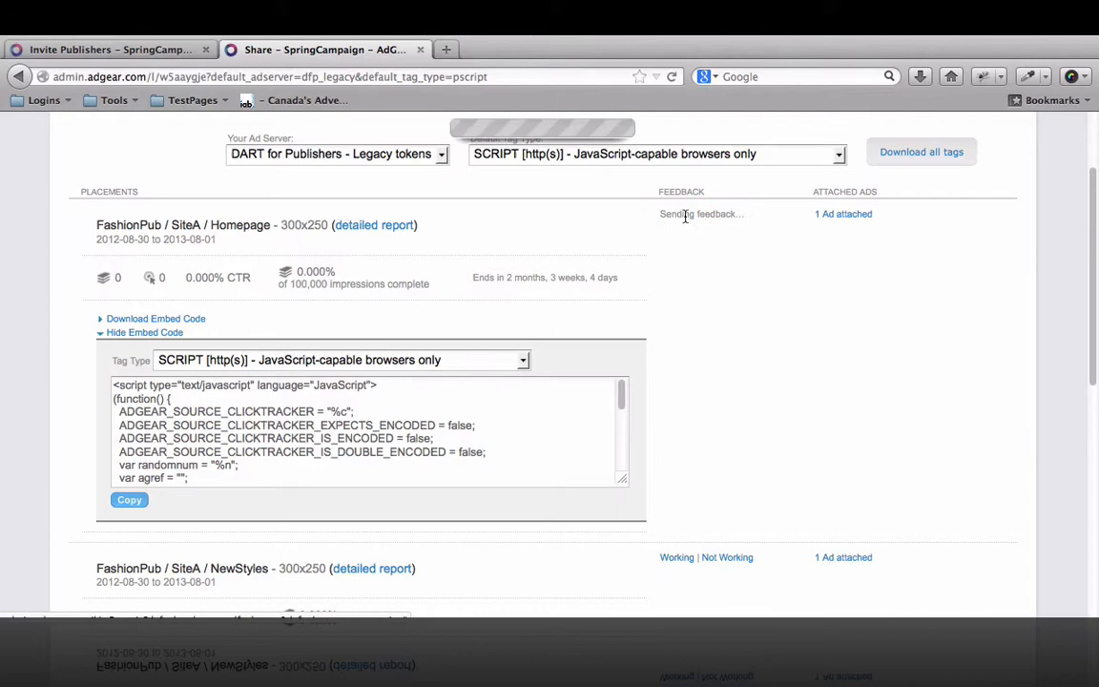
{"action": "left_click", "coordinate": [675, 213]}
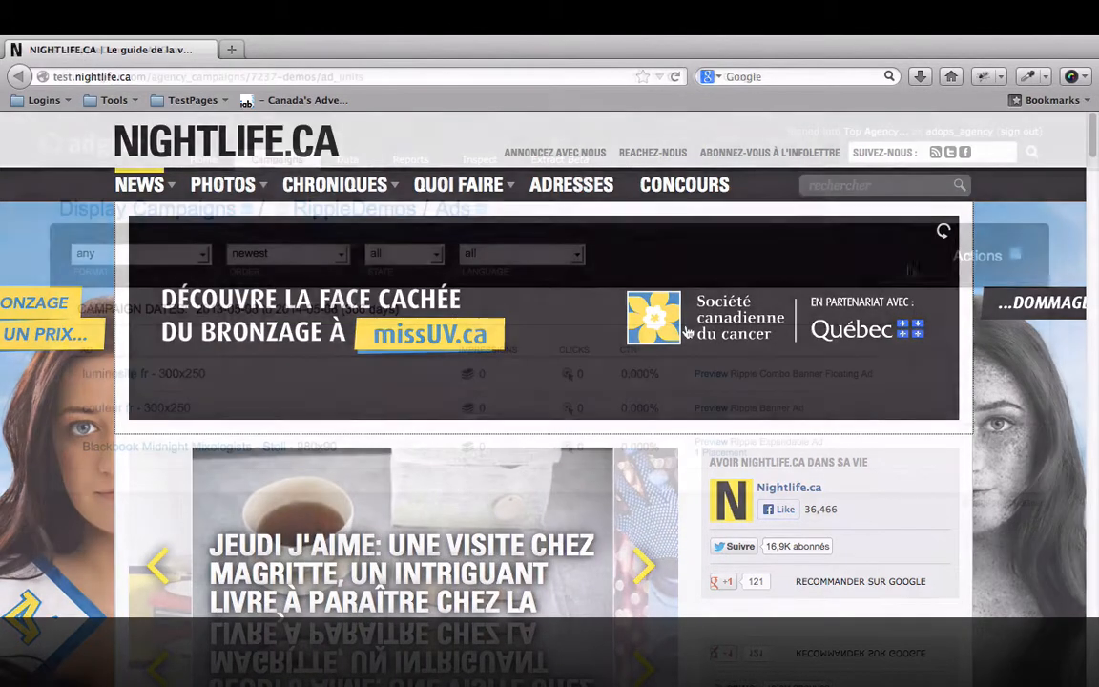
- Preview the 'couleur fr' ad from the RippleDemos list and pick a colour swatch in it
{"action": "left_click", "coordinate": [977, 256]}
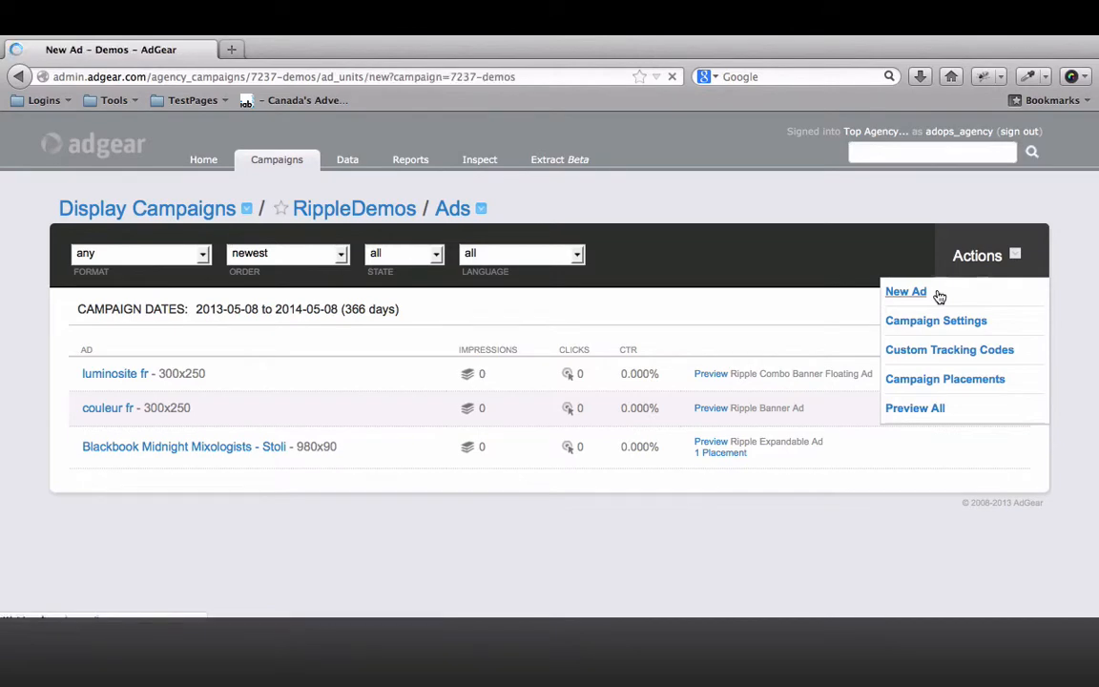
{"action": "left_click", "coordinate": [905, 290]}
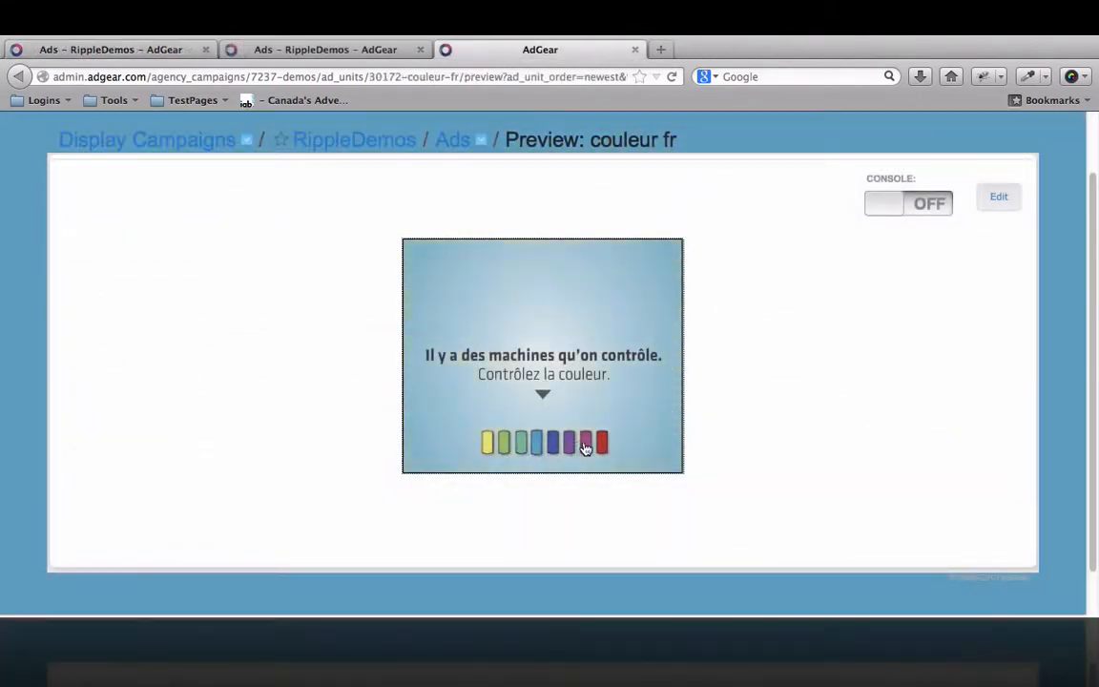
{"action": "left_click", "coordinate": [586, 443]}
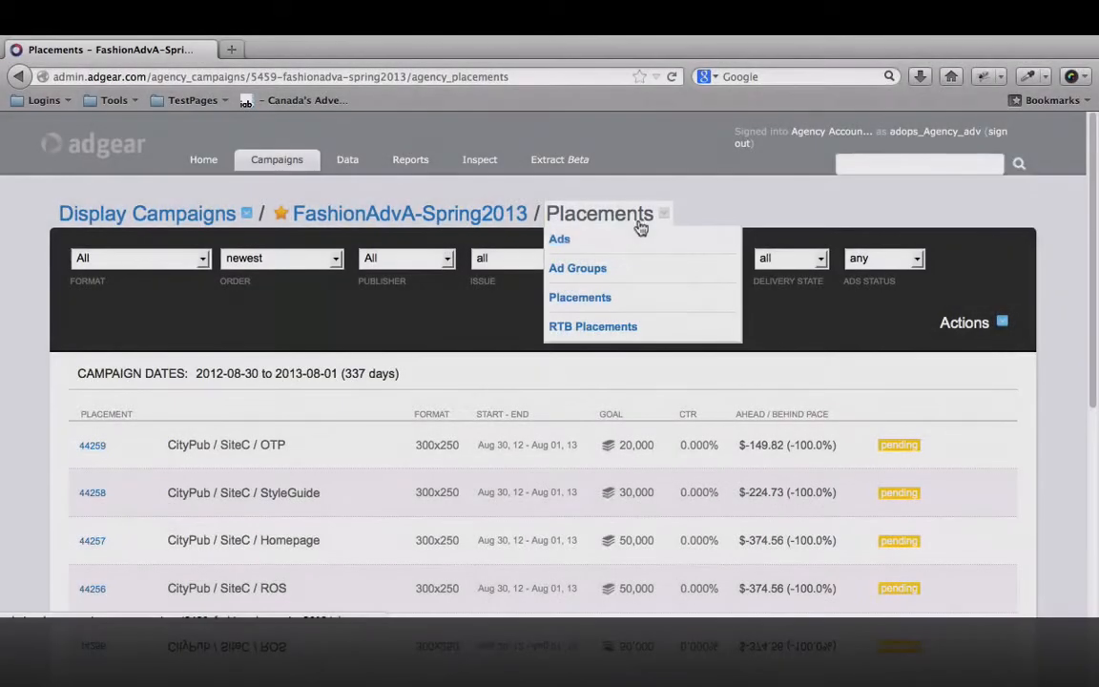
- Go to the campaign's ad groups and edit AdvA-SpringFashion-workday-AdGroup
{"action": "left_click", "coordinate": [576, 267]}
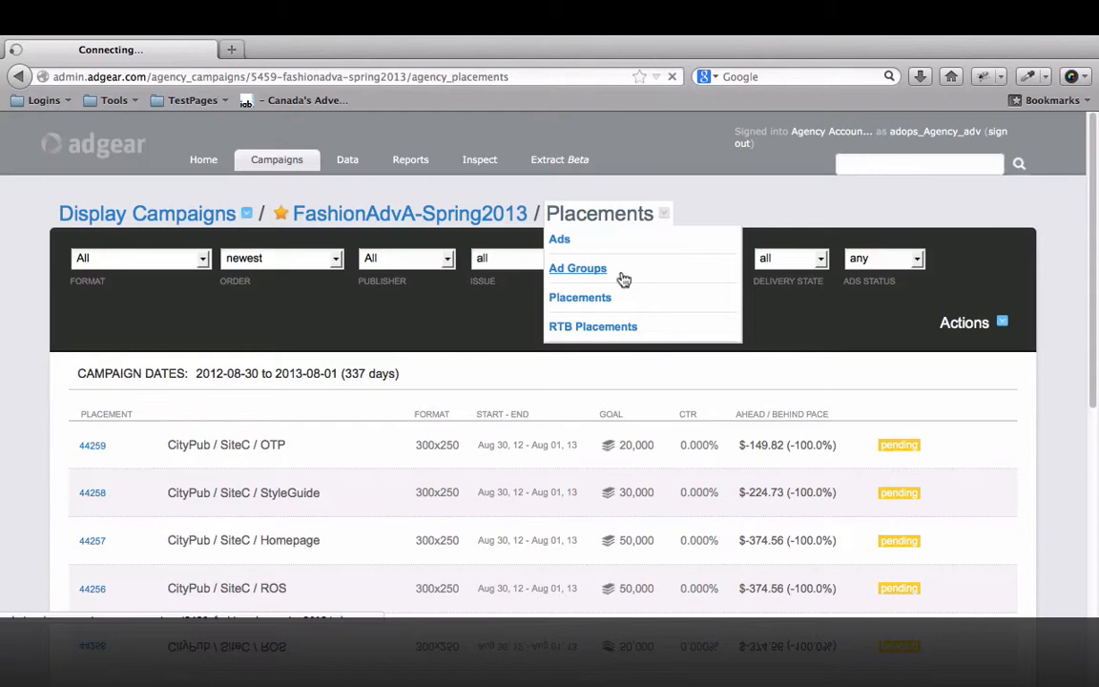
{"action": "left_click", "coordinate": [577, 268]}
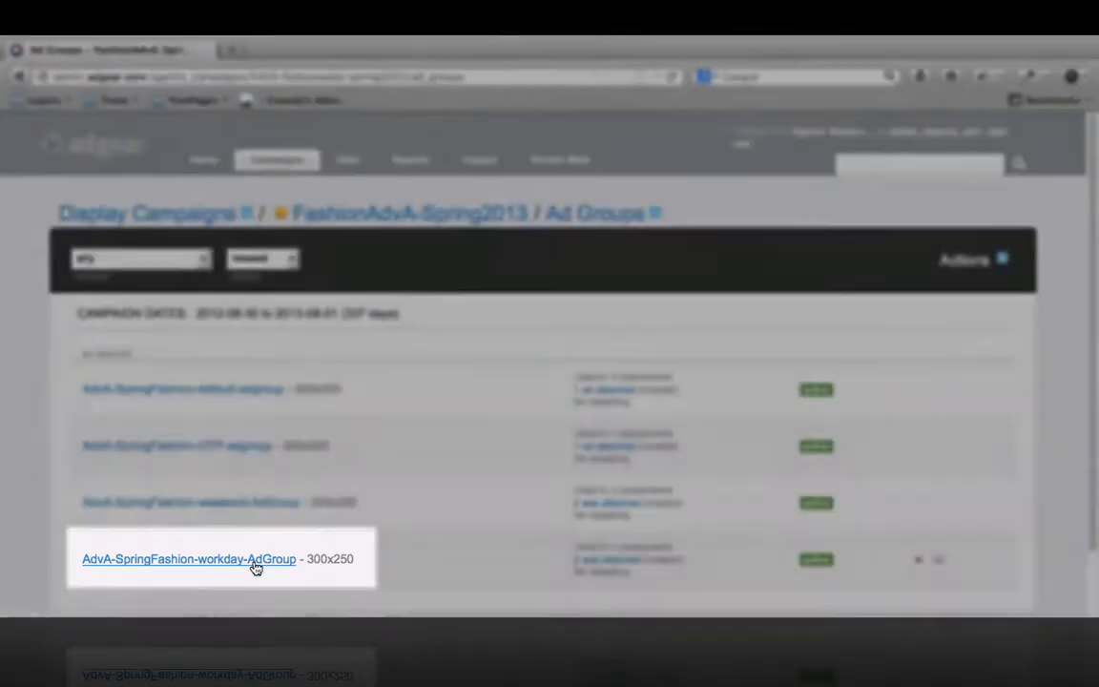
{"action": "left_click", "coordinate": [191, 559]}
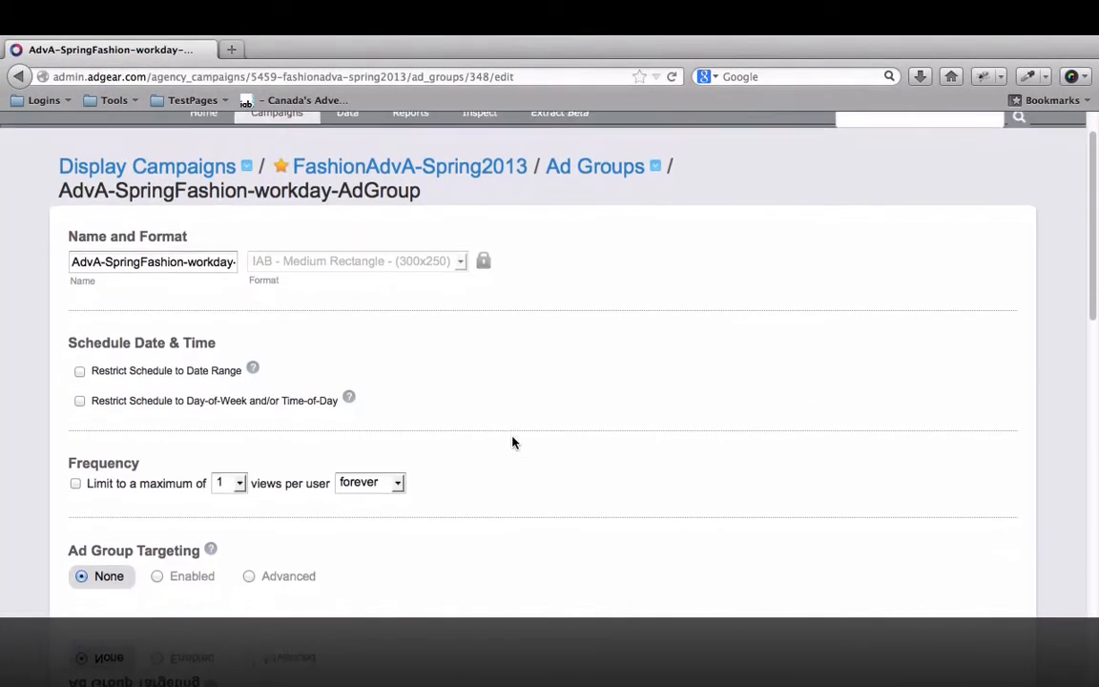
{"action": "scroll", "scroll_direction": "down", "scroll_amount": 3}
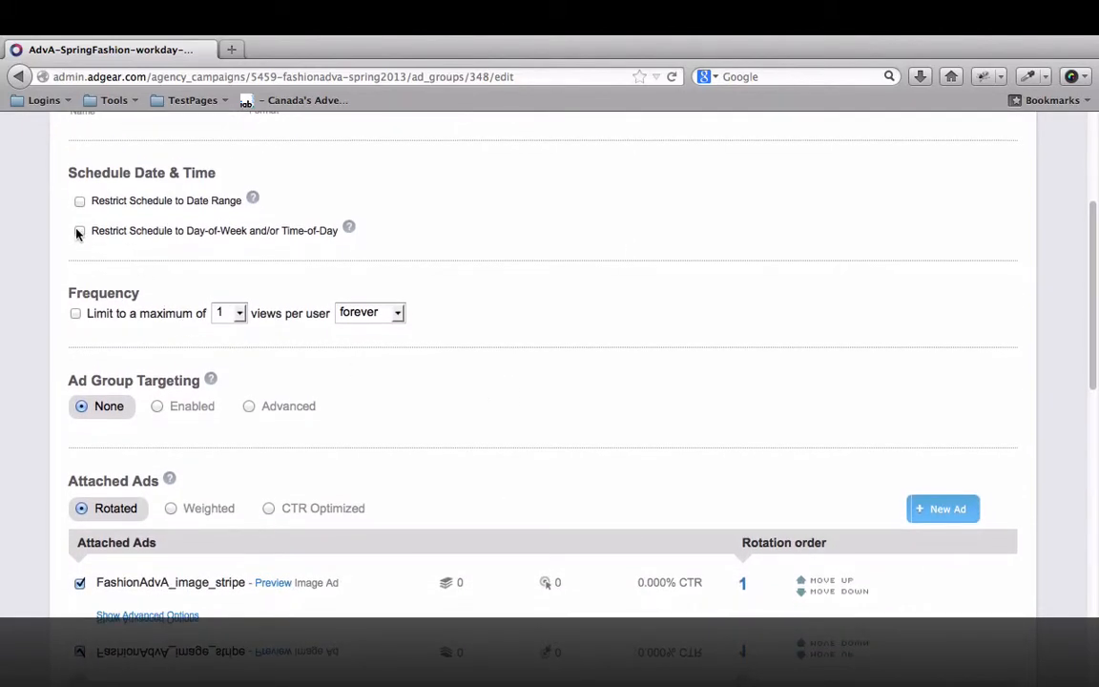
- Restrict the ad group to a day-of-week/time-of-day schedule, enable targeting and save it
{"action": "left_click", "coordinate": [80, 229]}
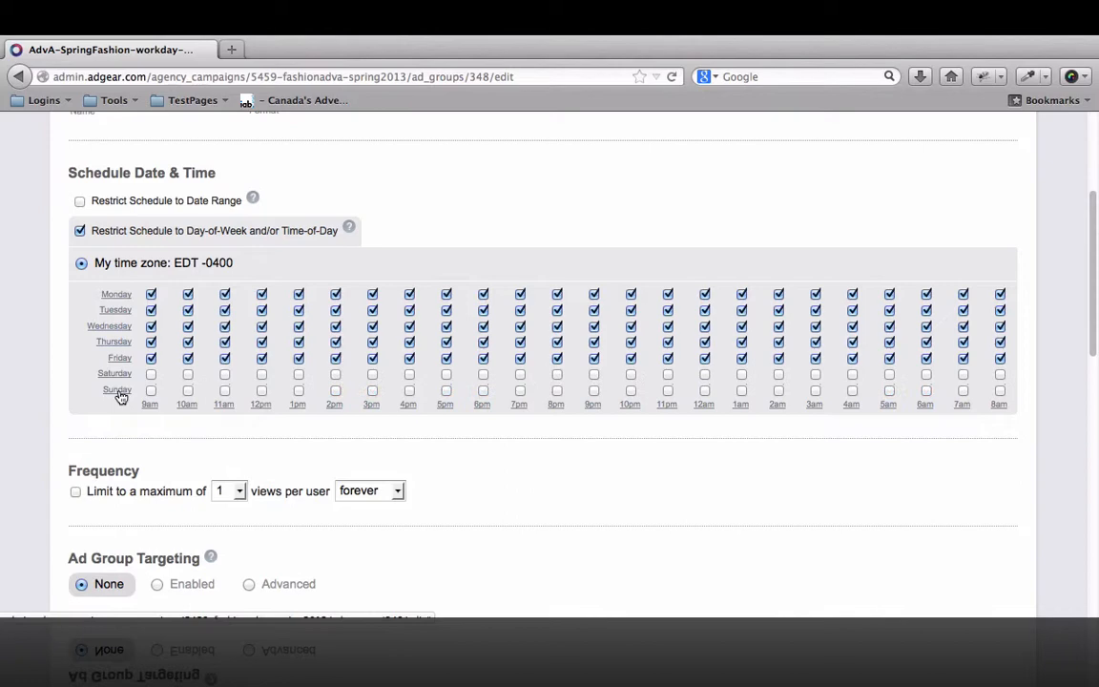
{"action": "scroll", "scroll_direction": "down", "scroll_amount": 3}
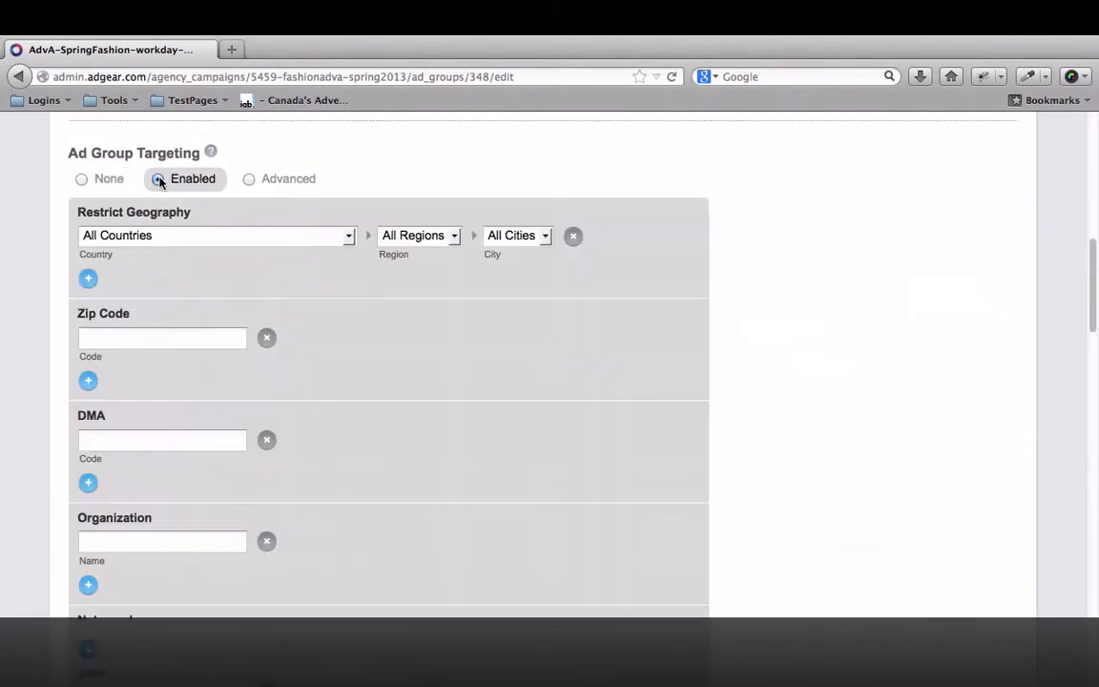
{"action": "left_click", "coordinate": [80, 153]}
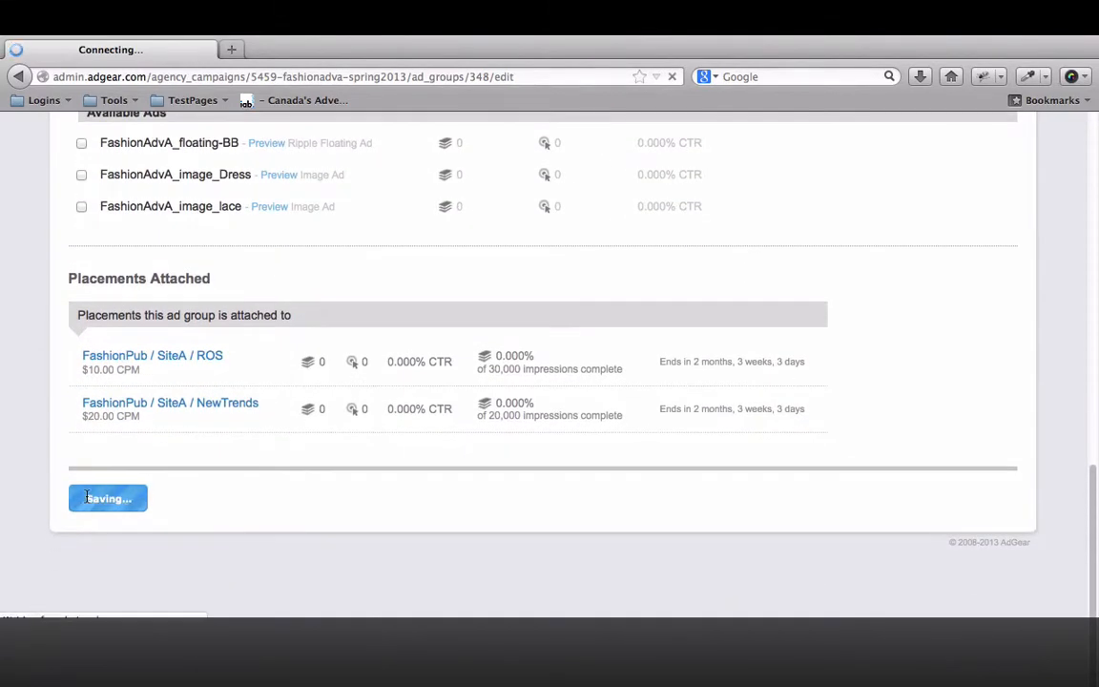
{"action": "left_click", "coordinate": [107, 497]}
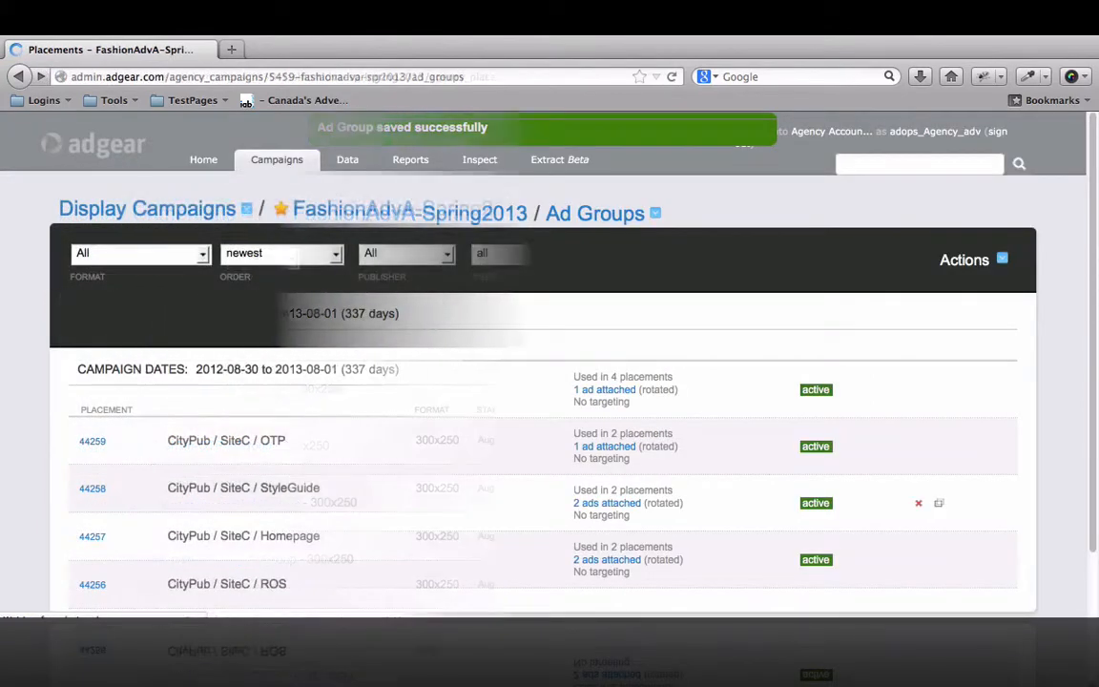
- Locate placement 44256, CityPub / SiteC / ROS, in the placements list and edit it
{"action": "left_click", "coordinate": [599, 213]}
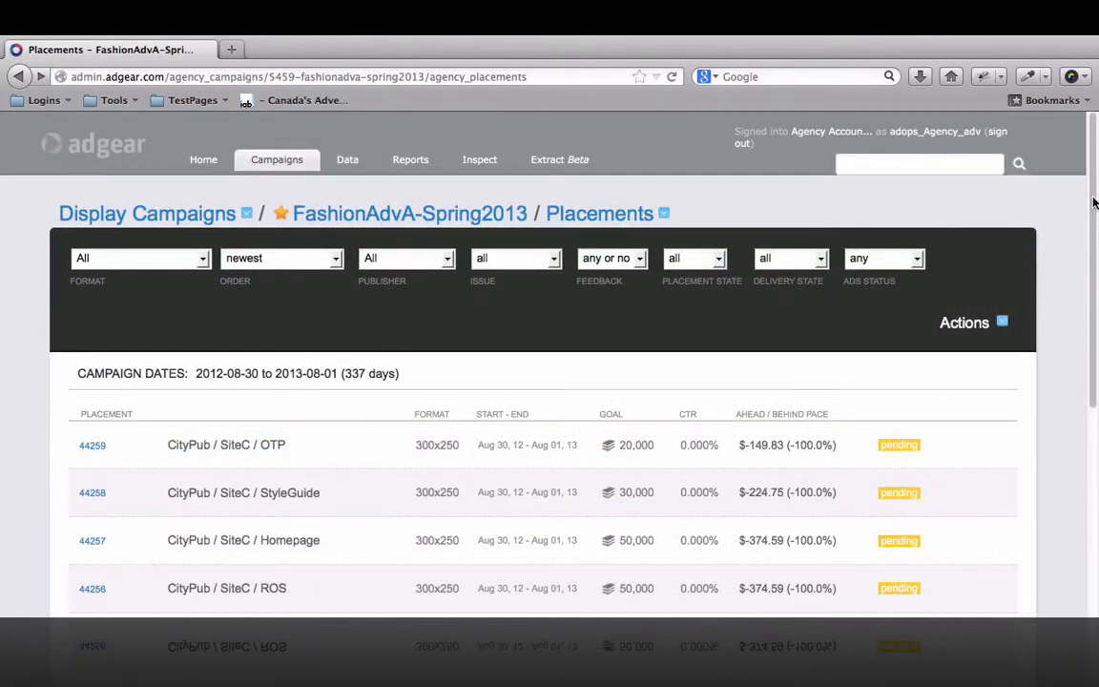
{"action": "scroll", "scroll_direction": "down", "scroll_amount": 3}
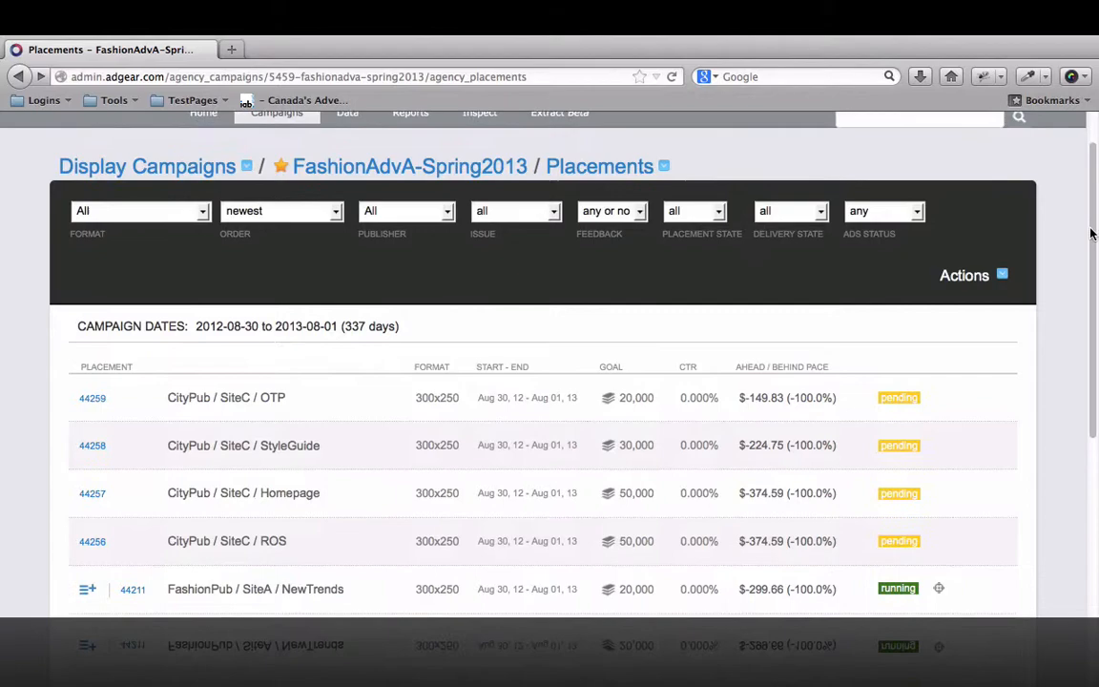
{"action": "scroll", "scroll_direction": "down", "scroll_amount": 3}
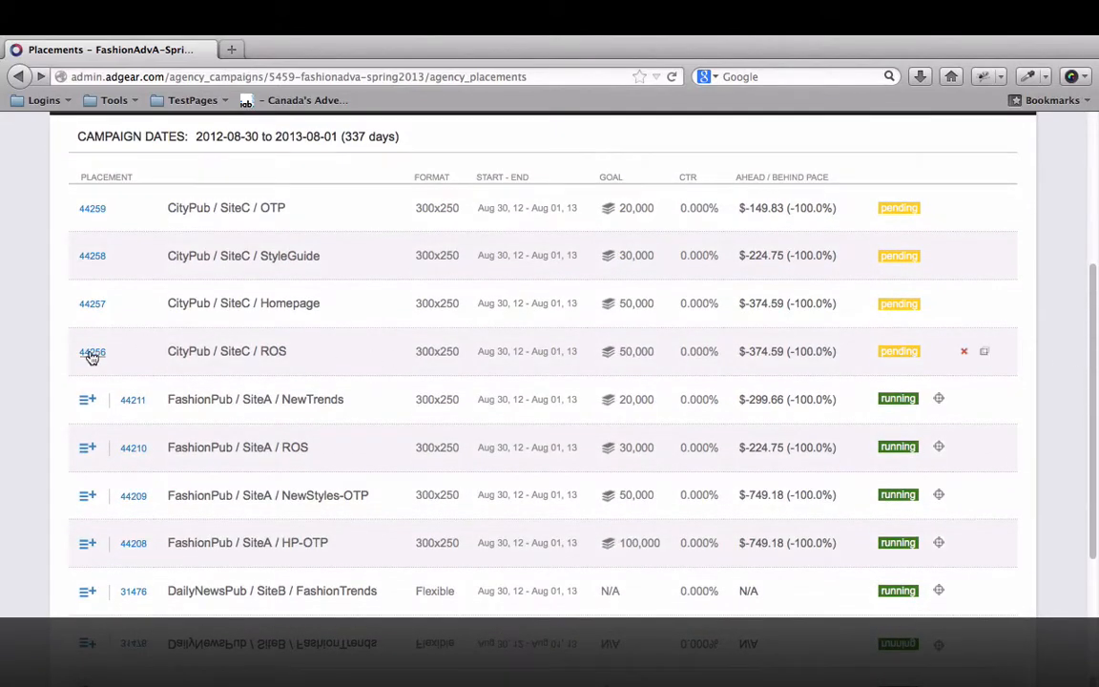
{"action": "left_click", "coordinate": [92, 351]}
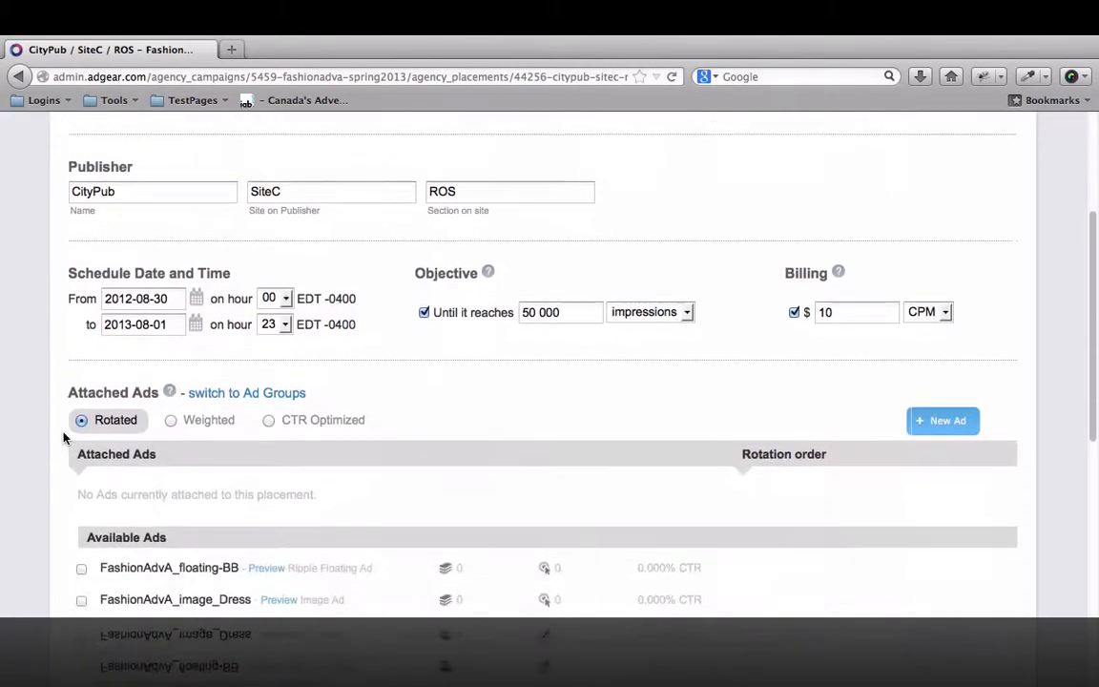
- Switch the placement from ads to ad groups and tick the weekend and workday ad groups
{"action": "scroll", "scroll_direction": "down", "scroll_amount": 3}
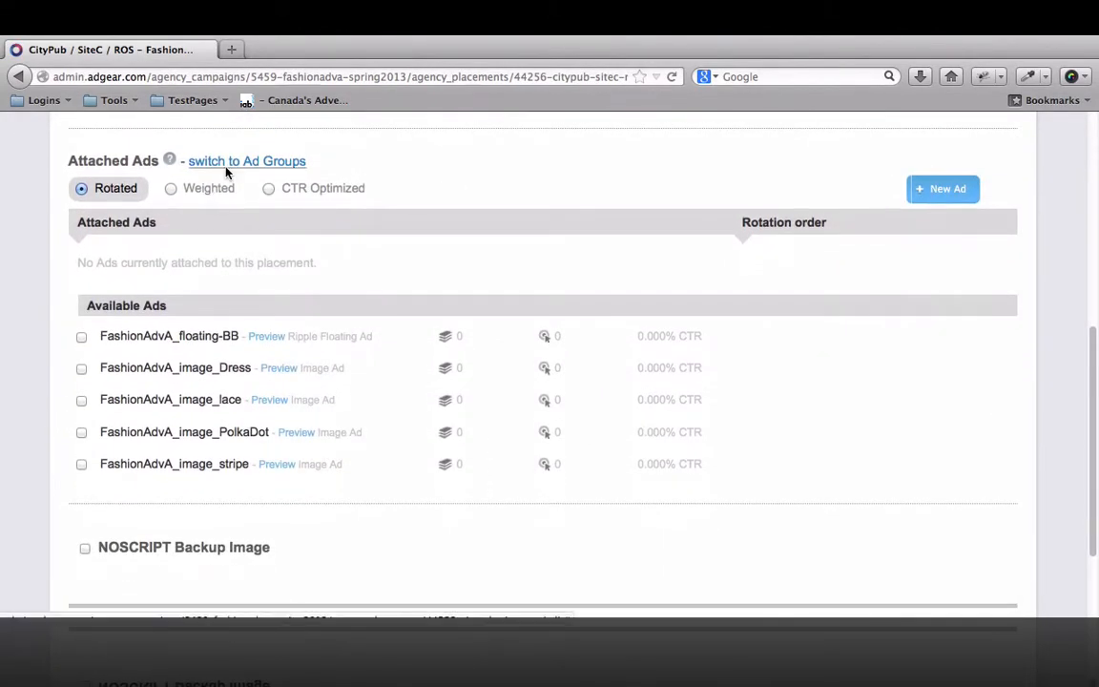
{"action": "left_click", "coordinate": [246, 160]}
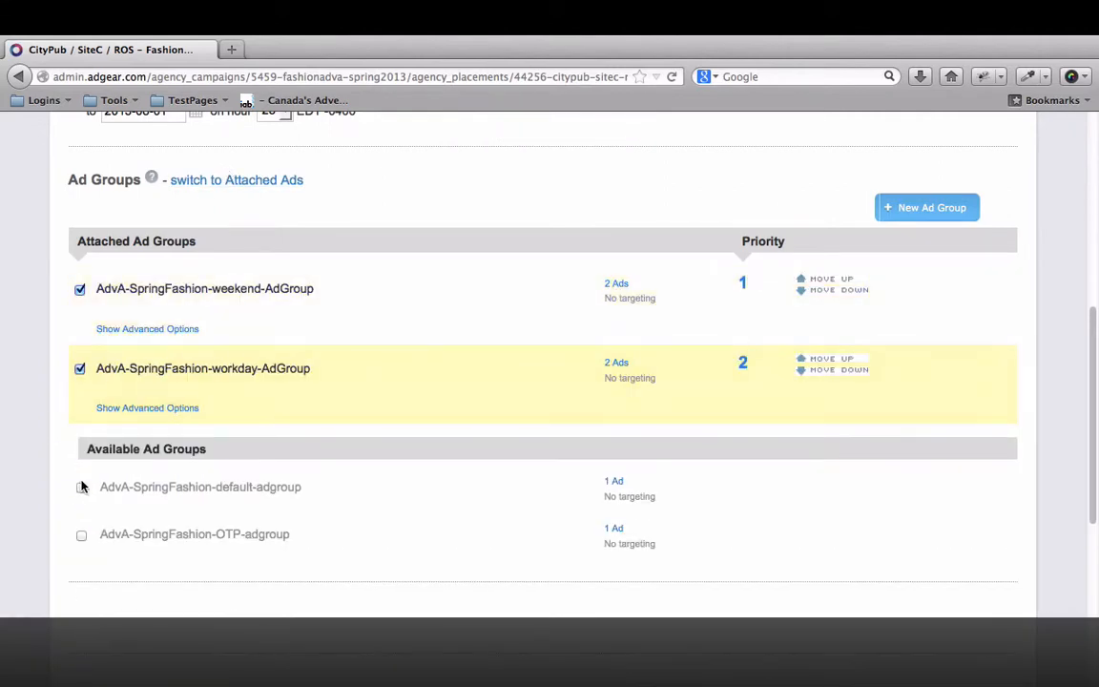
{"action": "left_click", "coordinate": [80, 486]}
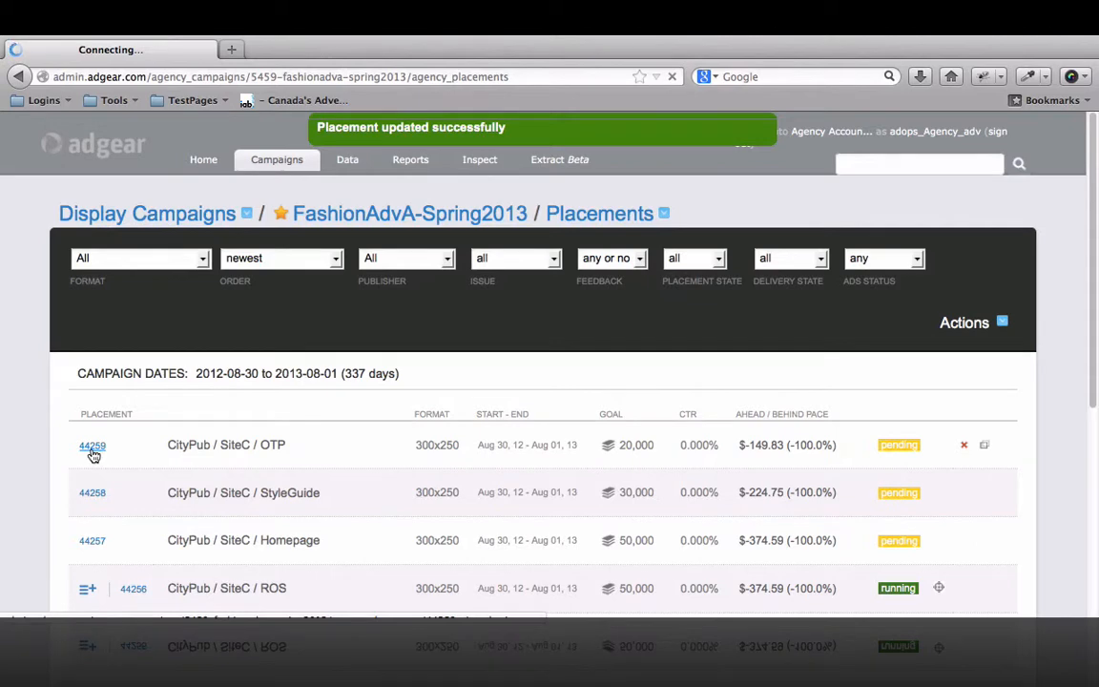
- Attach the default ad group to the CityPub / SiteC / OTP placement and save it
{"action": "left_click", "coordinate": [91, 445]}
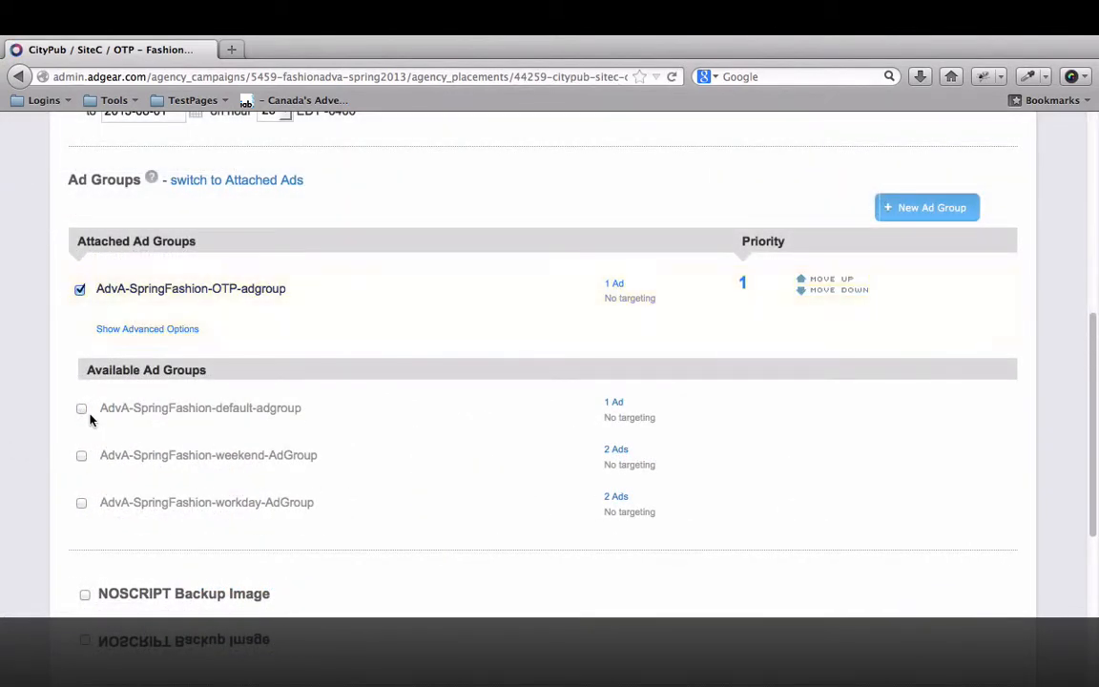
{"action": "left_click", "coordinate": [80, 408]}
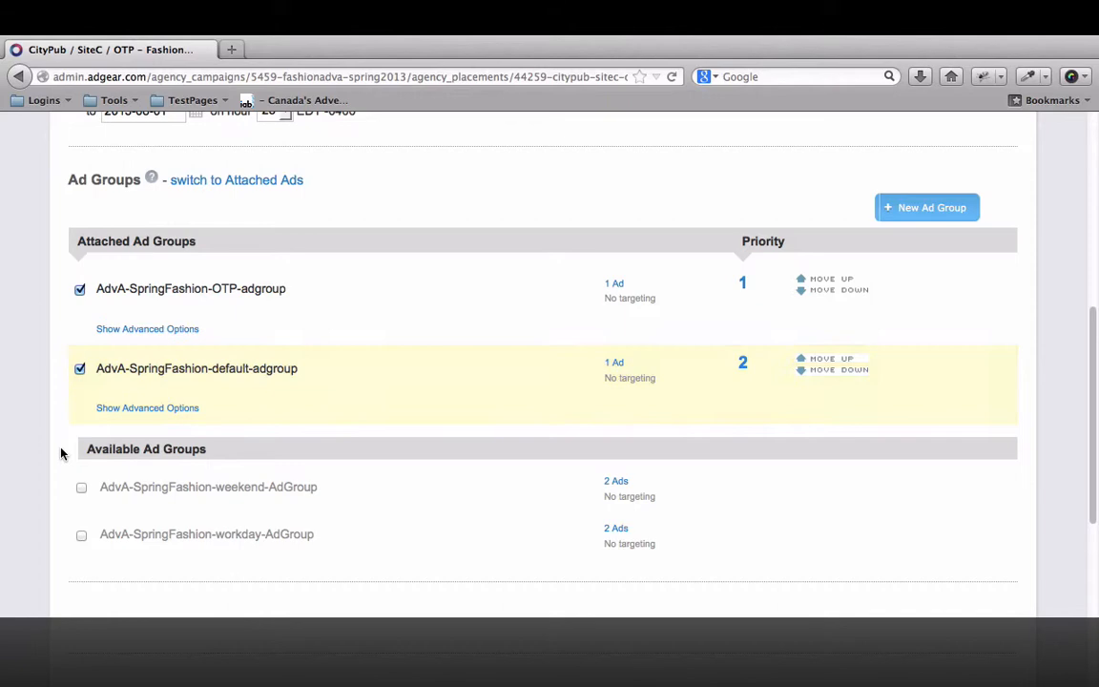
{"action": "scroll", "scroll_direction": "down", "scroll_amount": 3}
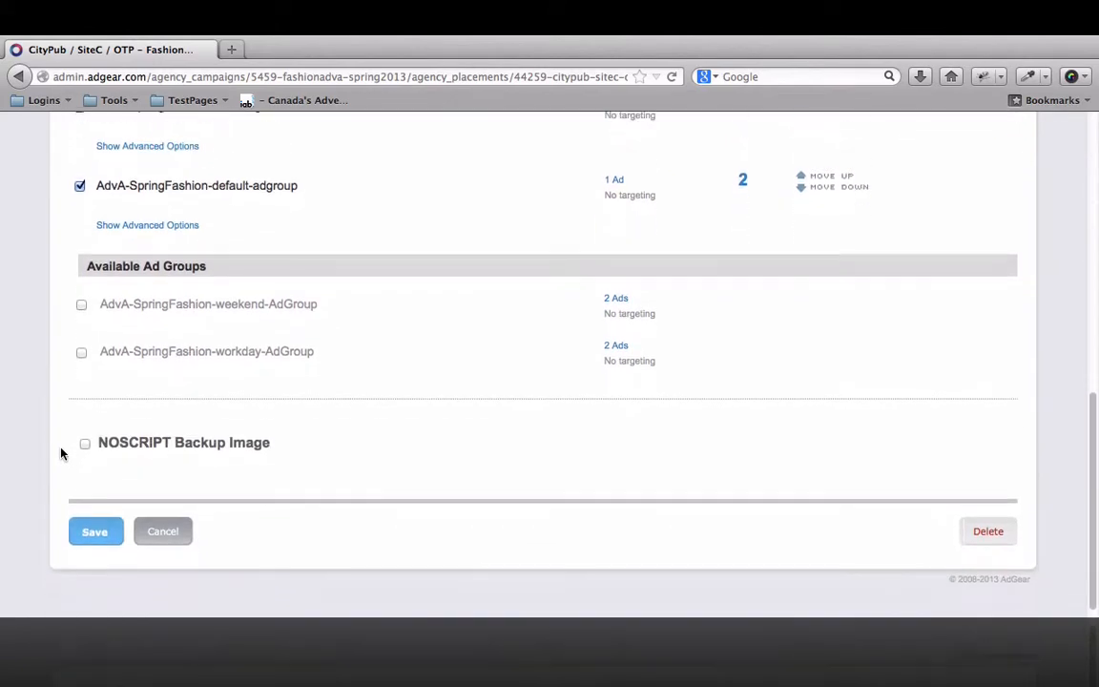
{"action": "left_click", "coordinate": [95, 530]}
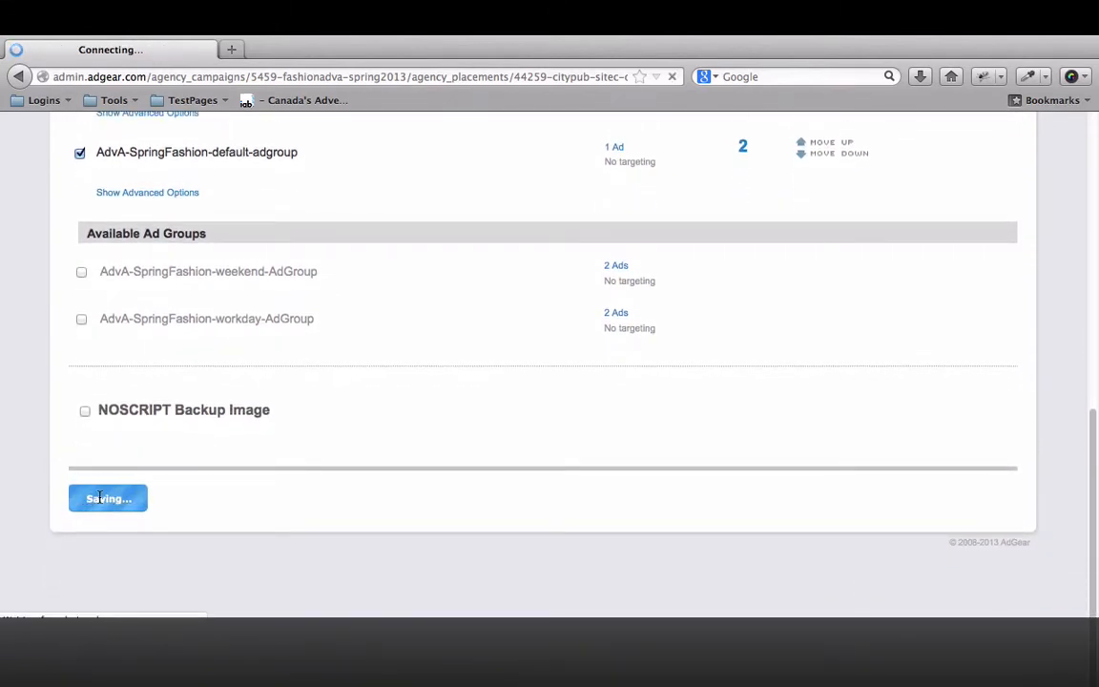
- Return to the campaign's placements list and bring up the breadcrumb section menu
{"action": "left_click", "coordinate": [107, 498]}
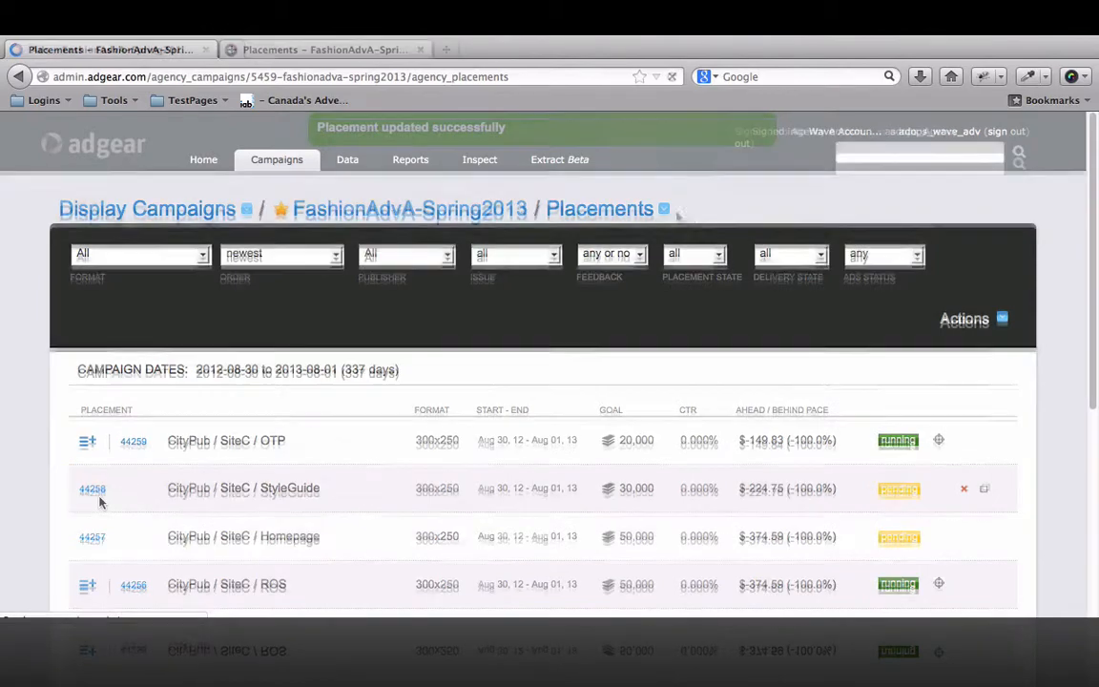
{"action": "left_click", "coordinate": [599, 208]}
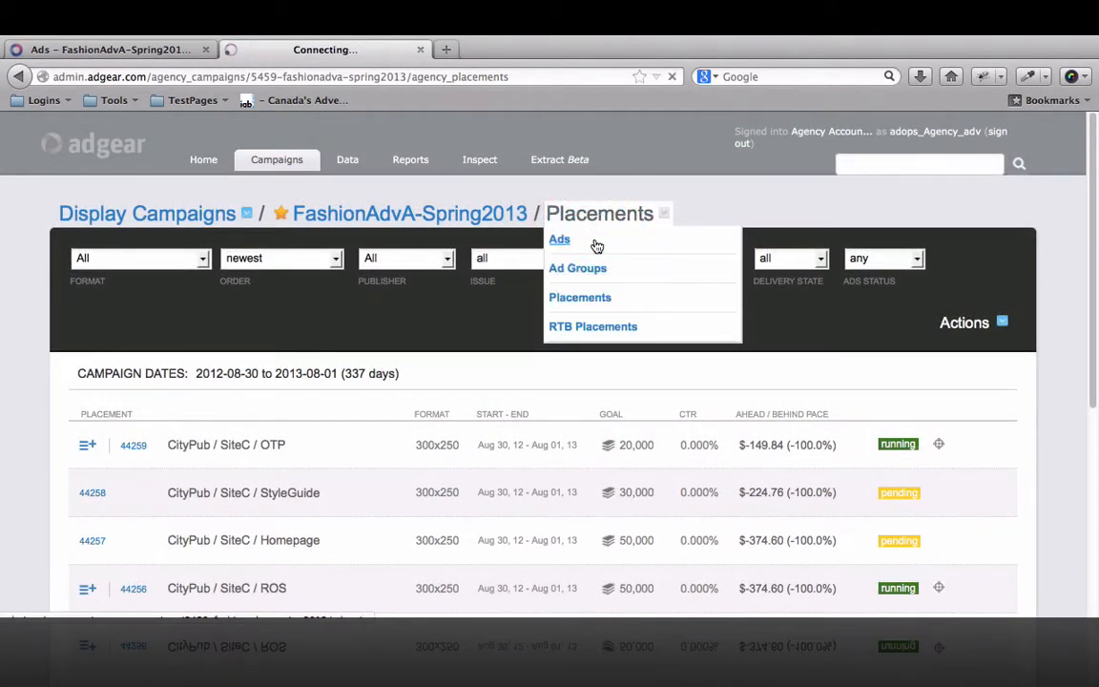
- Switch to the FashionAdvA-Spring2013 campaign's ads and open FashionAdvA_image_PolkaDot for editing
{"action": "left_click", "coordinate": [560, 241]}
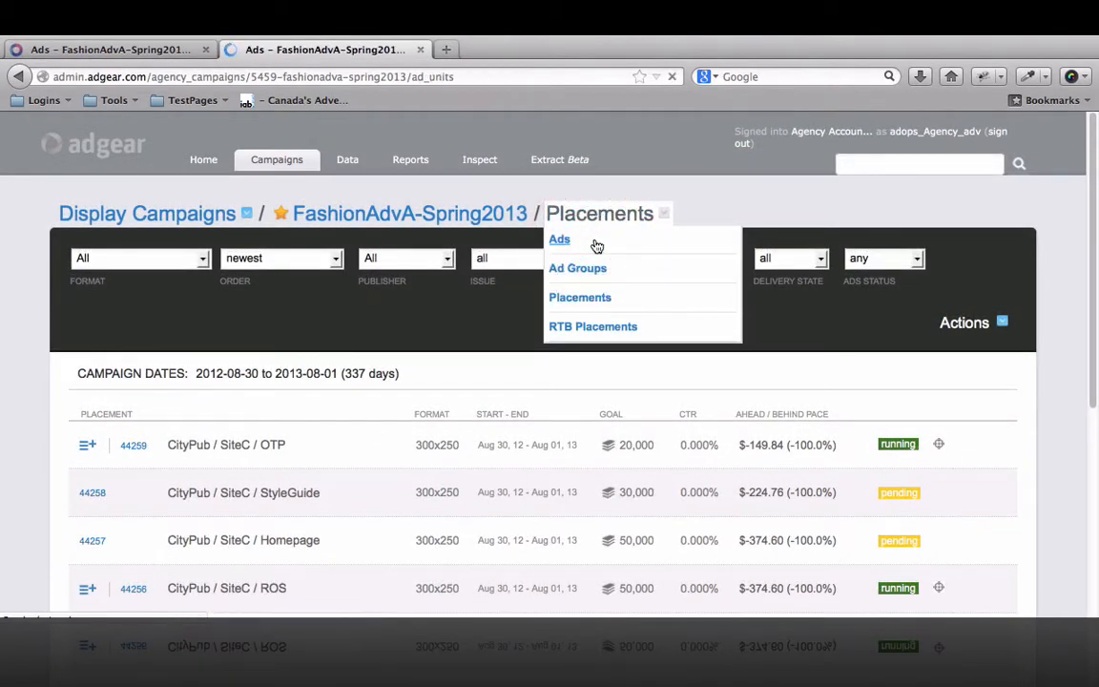
{"action": "left_click", "coordinate": [559, 240]}
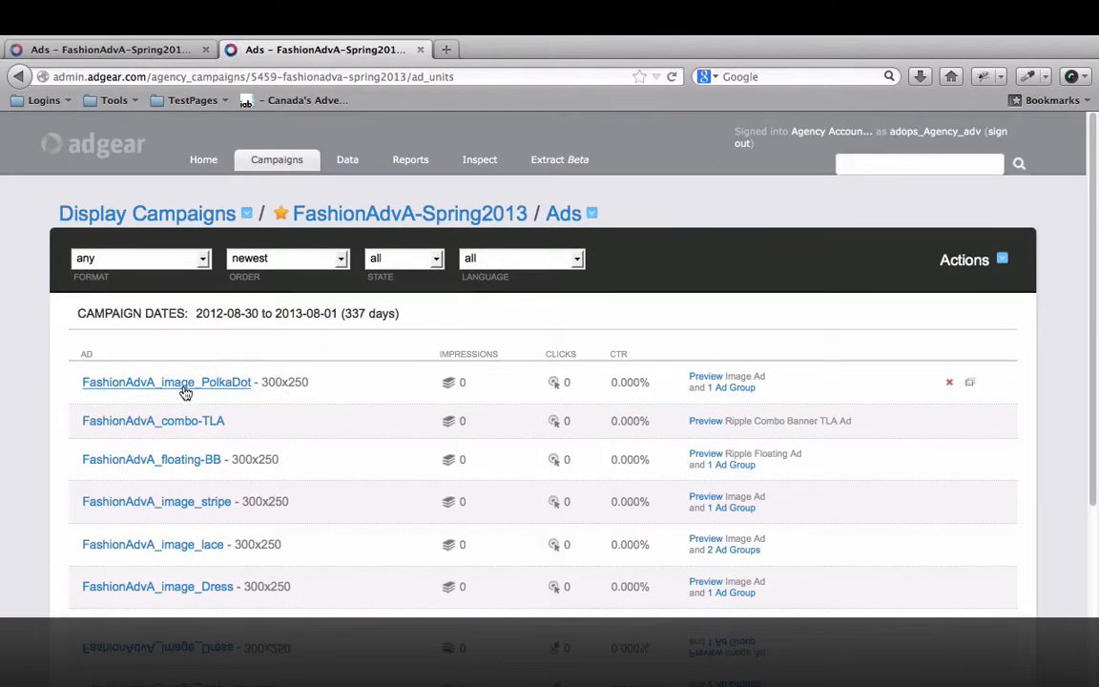
{"action": "left_click", "coordinate": [166, 382]}
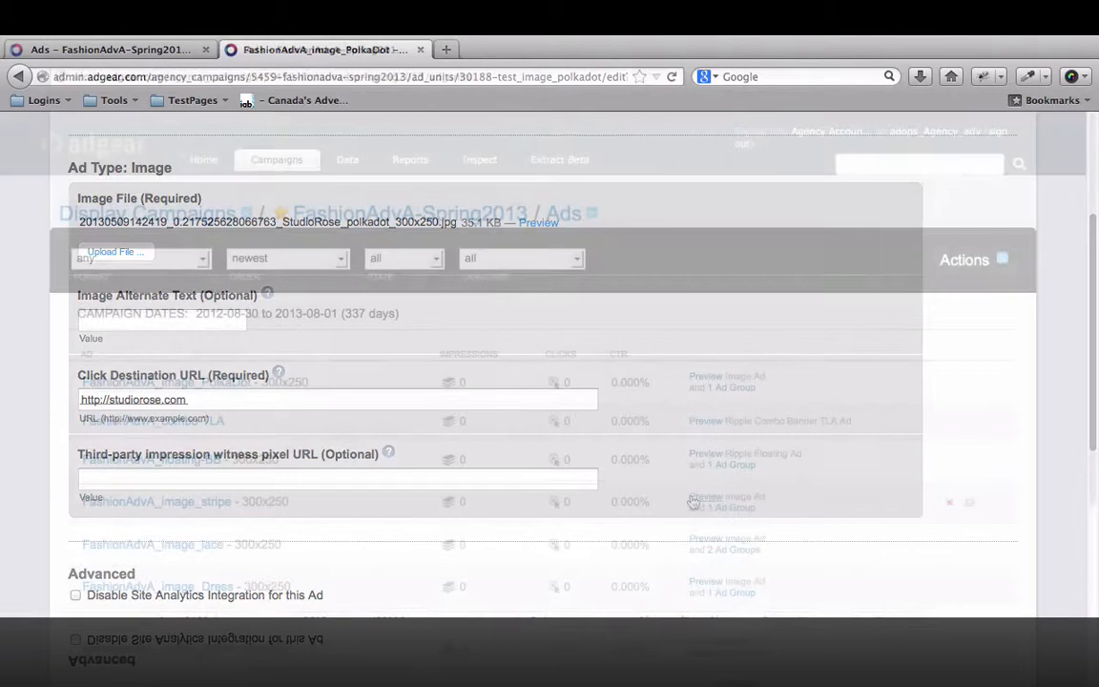
- Leave the ad settings for the dashboard and go to the Data profile tags section
{"action": "left_click", "coordinate": [704, 496]}
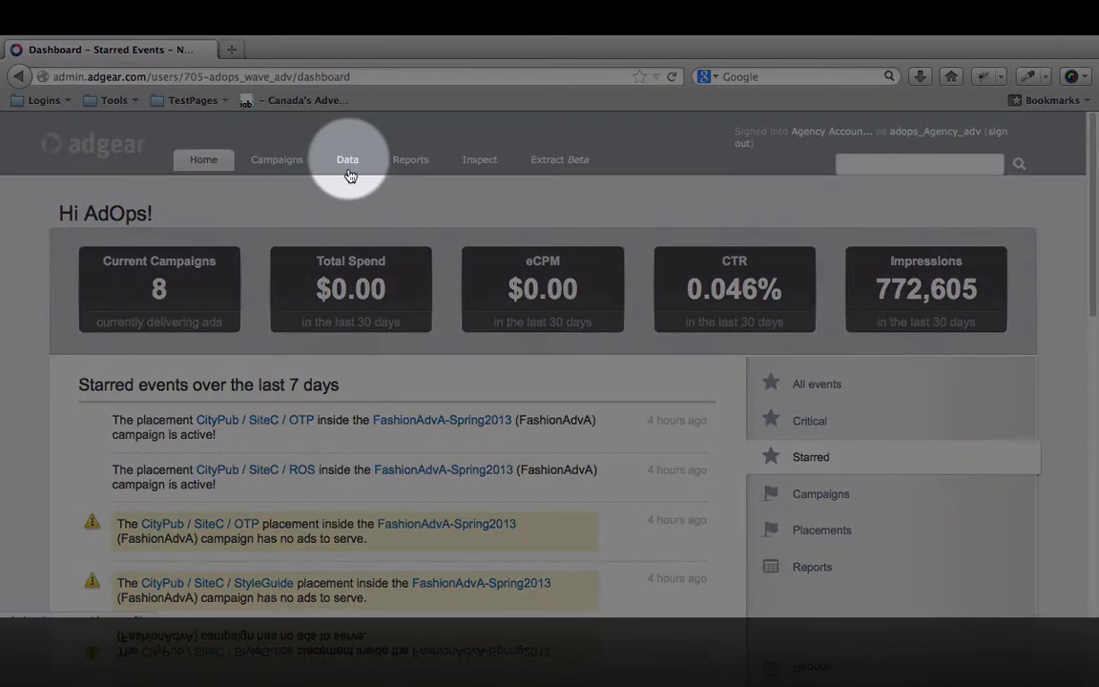
{"action": "left_click", "coordinate": [347, 160]}
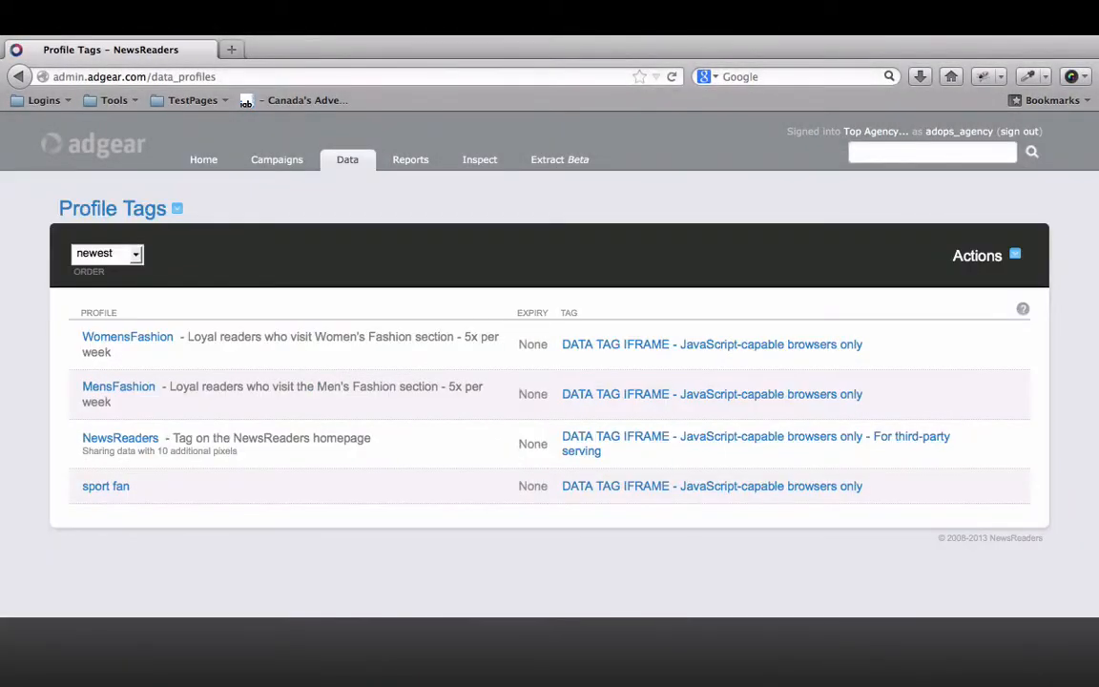
{"action": "mouse_move", "coordinate": [887, 218]}
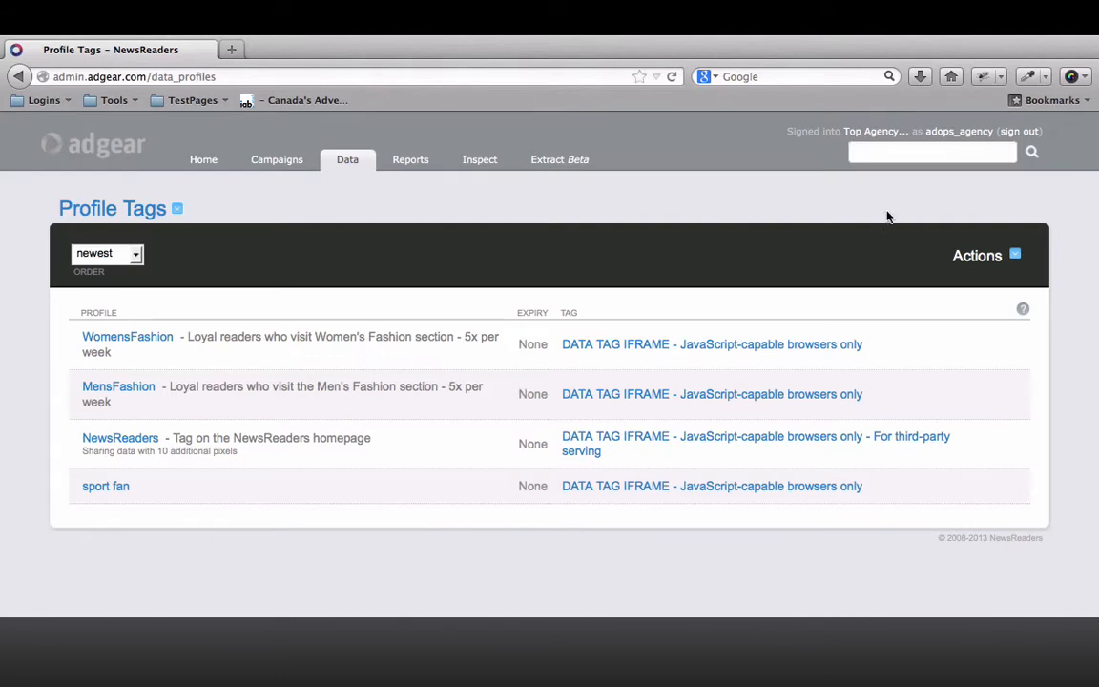
- Create a new profile tag Moms-YoungChildren with description starting 'Readers who visit the'
{"action": "left_click", "coordinate": [977, 256]}
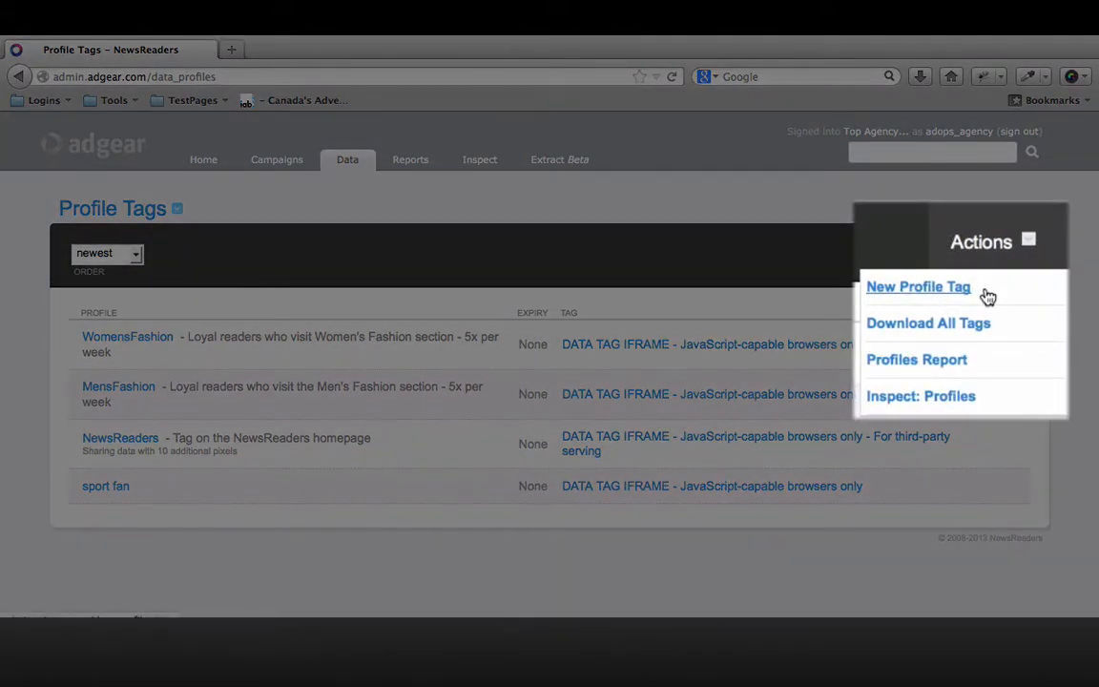
{"action": "left_click", "coordinate": [918, 286]}
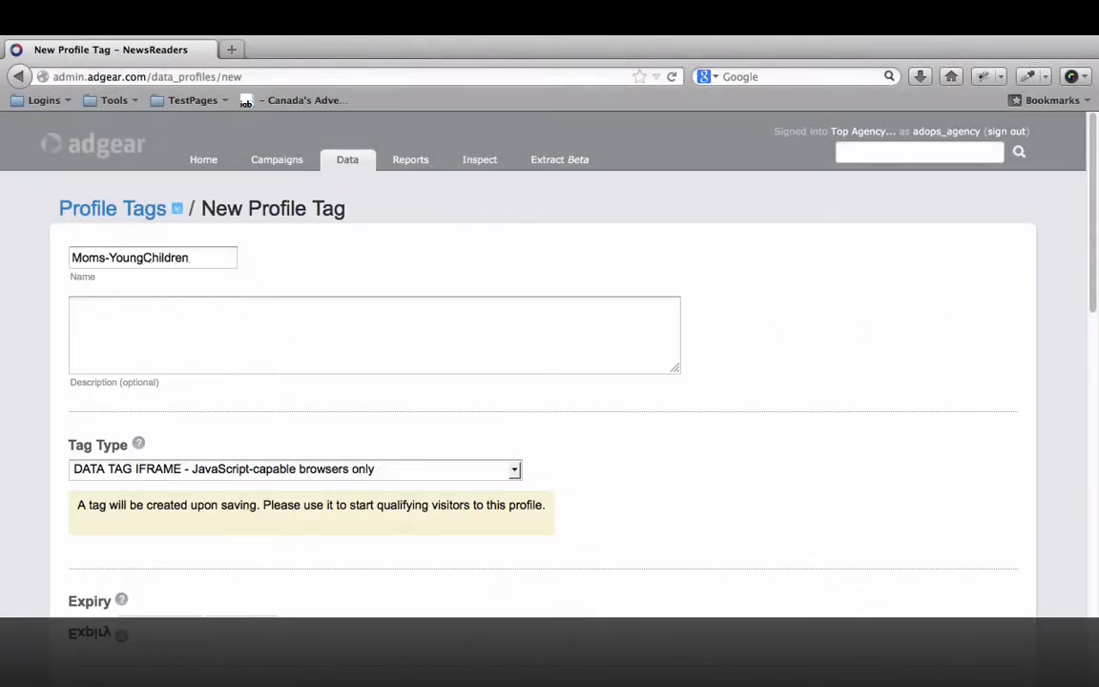
{"action": "type", "text": "Readers who visit the \""}
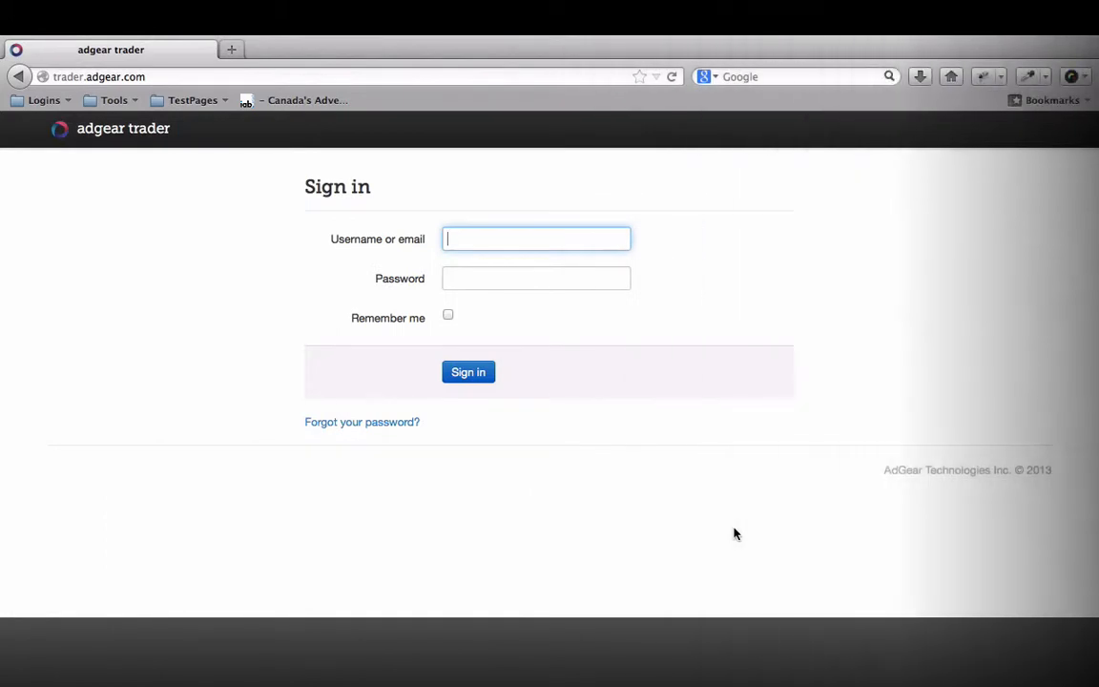
- Sign in to AdGear Trader and go to the Flights list
{"action": "type", "text": "adops_rtbnetworks"}
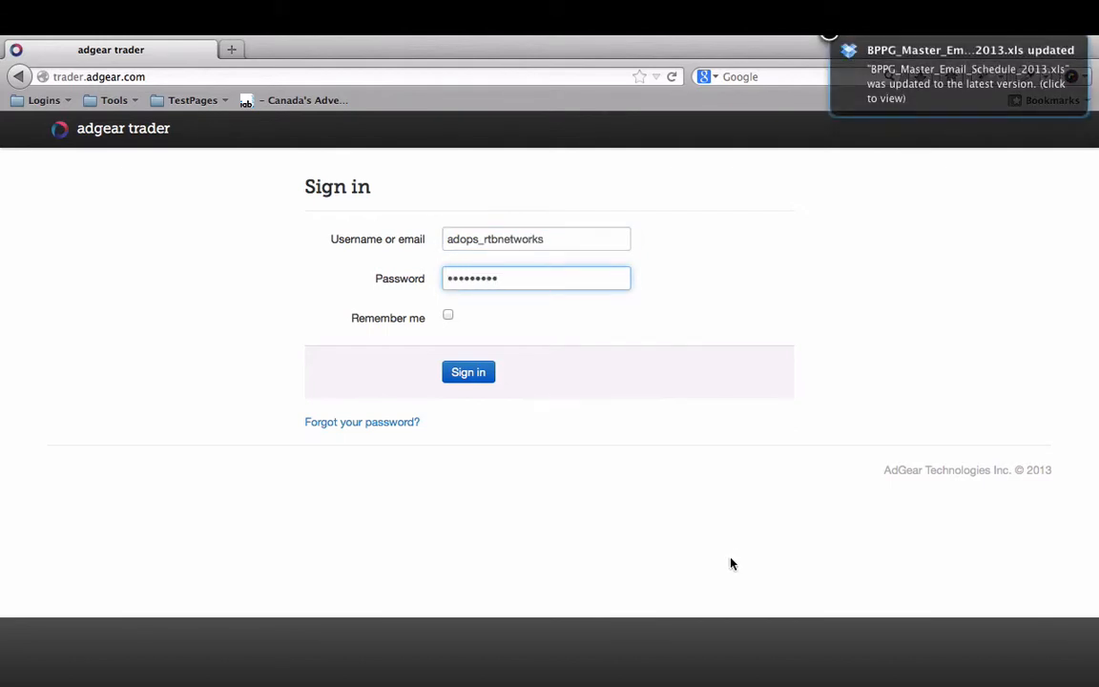
{"action": "left_click", "coordinate": [468, 372]}
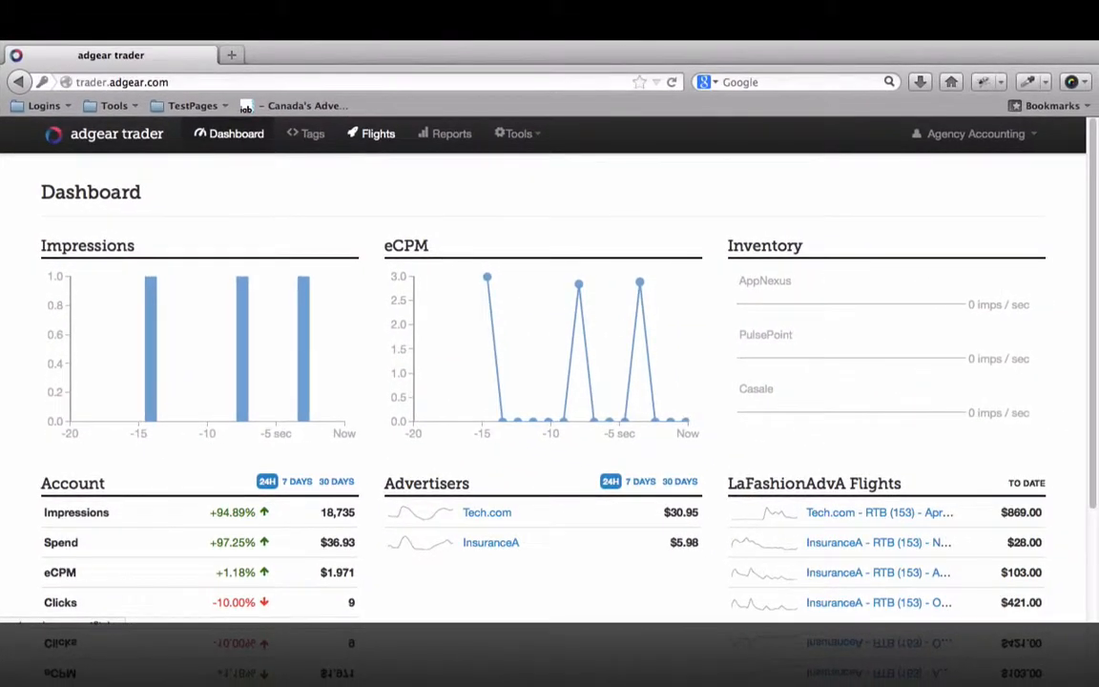
{"action": "left_click", "coordinate": [378, 134]}
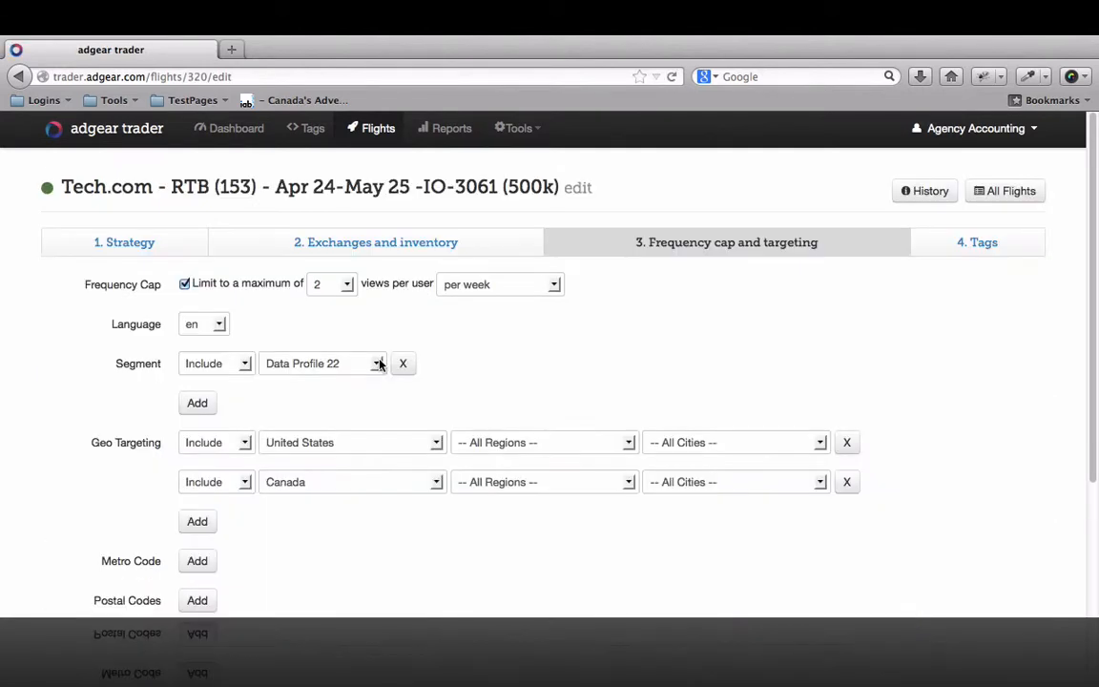
- Target the Tech.com RTB flight at segment Data Profile 188
{"action": "left_click", "coordinate": [376, 363]}
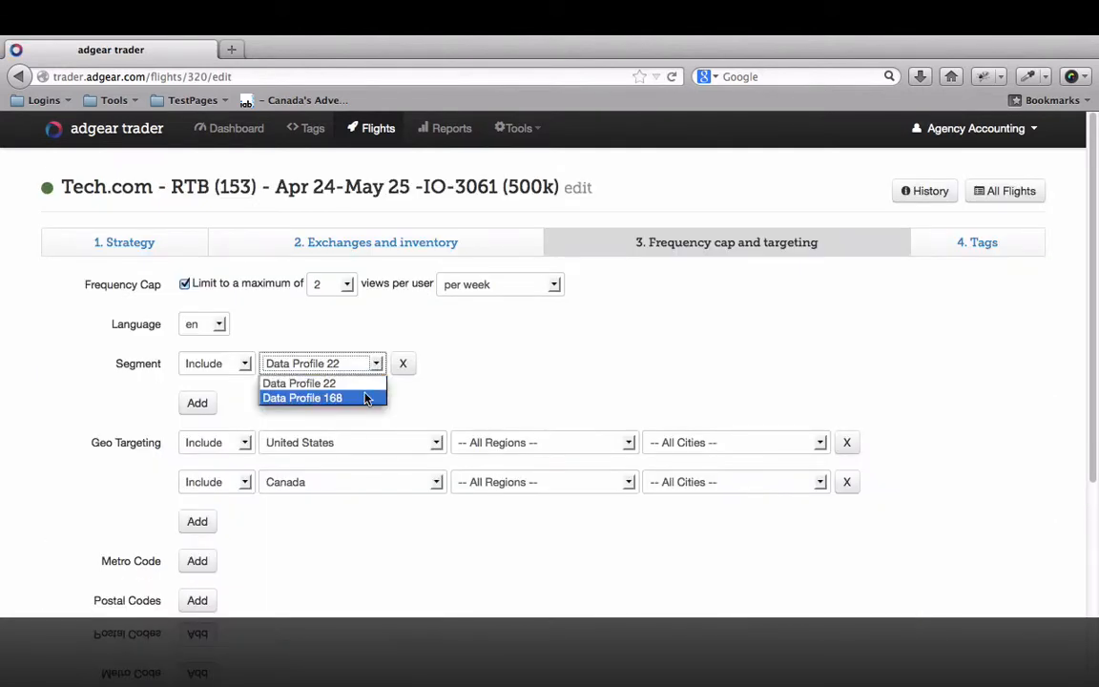
{"action": "left_click", "coordinate": [442, 128]}
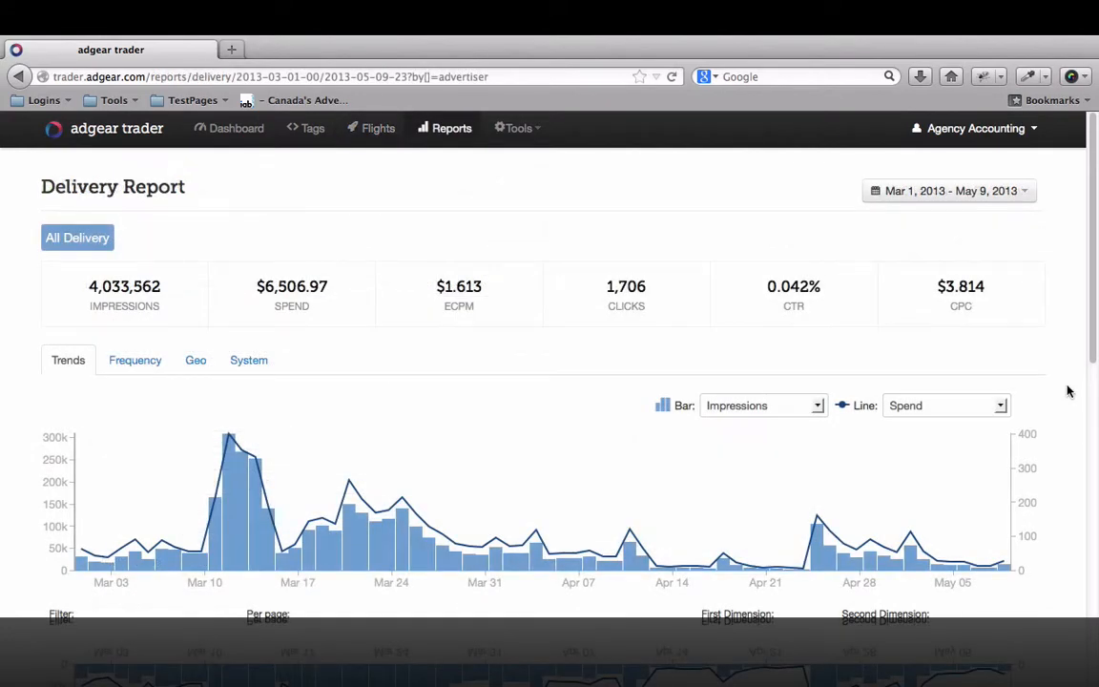
- Set the delivery report's Second Dimension to Exchange alongside the advertiser breakdown
{"action": "scroll", "scroll_direction": "down", "scroll_amount": 3}
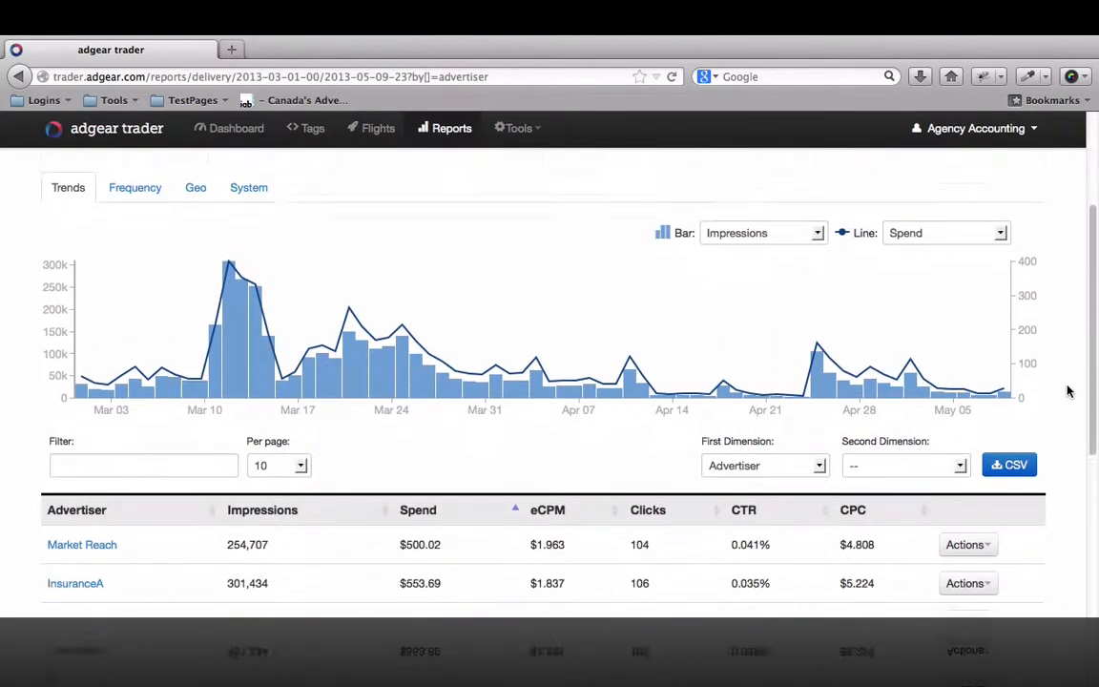
{"action": "scroll", "scroll_direction": "down", "scroll_amount": 3}
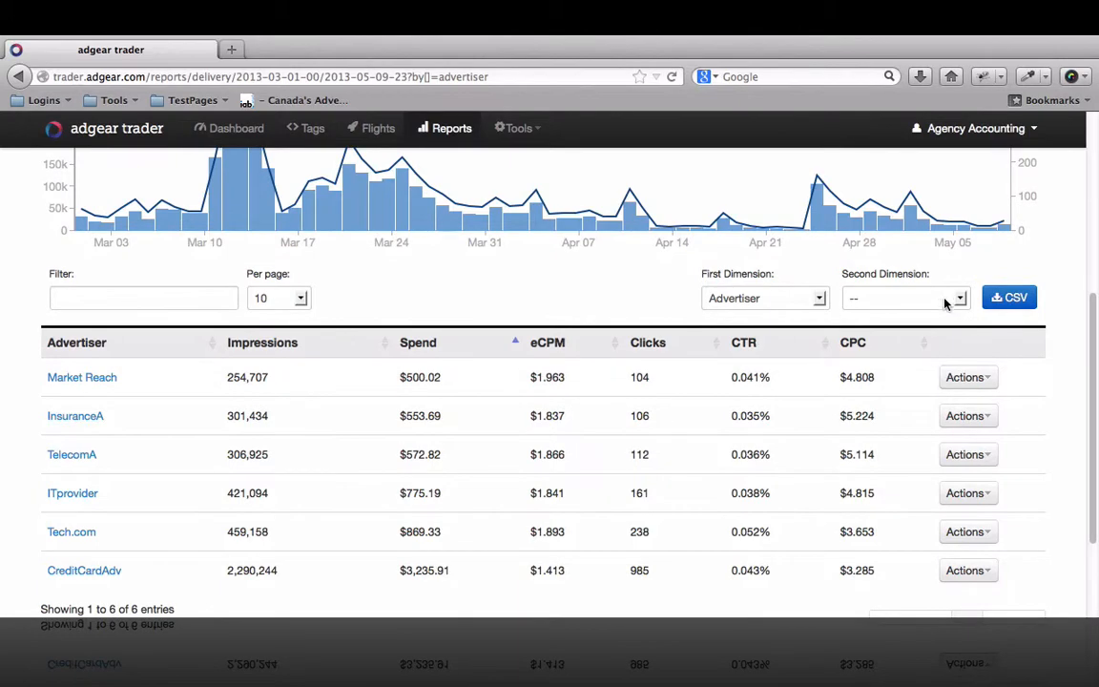
{"action": "left_click", "coordinate": [905, 298]}
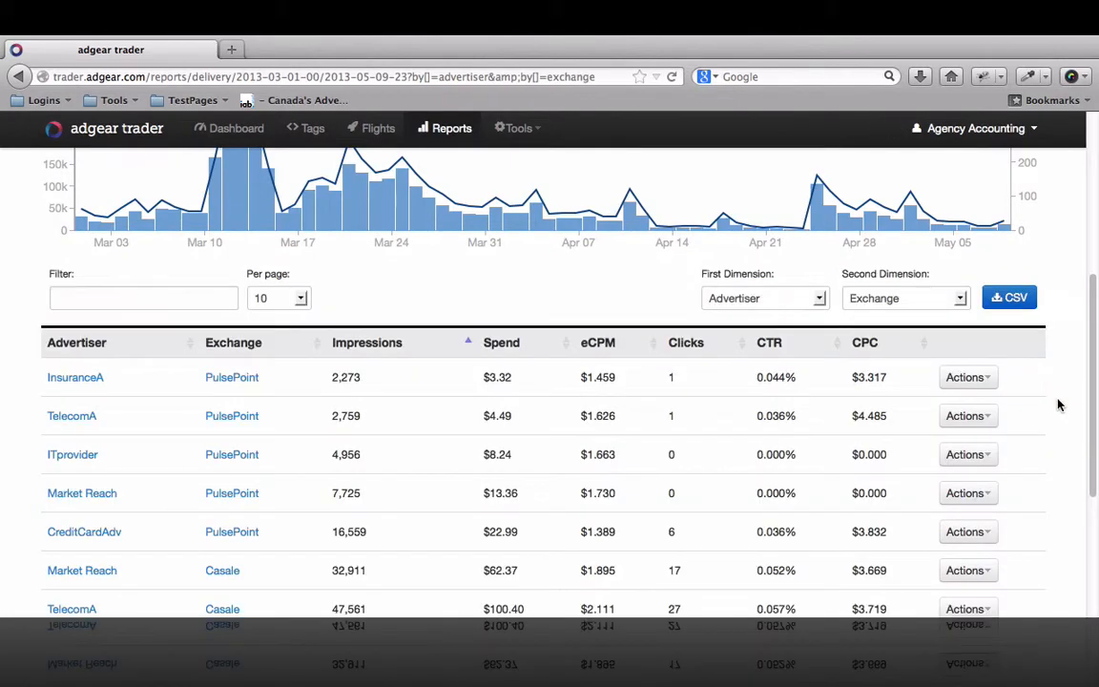
{"action": "scroll", "scroll_direction": "down", "scroll_amount": 3}
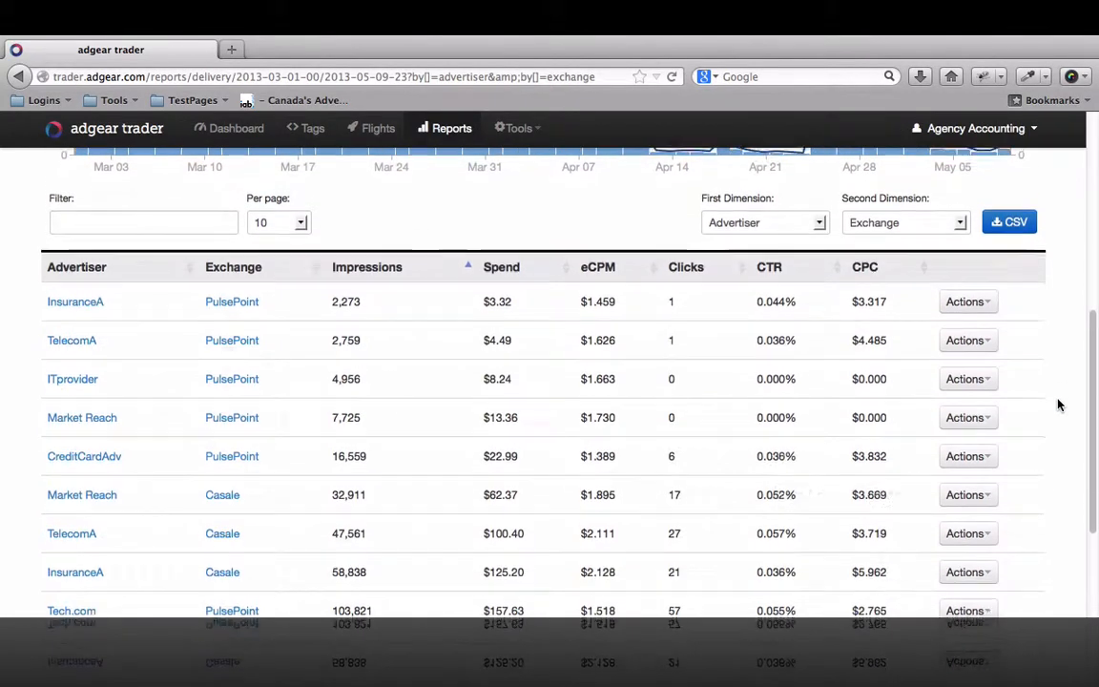
{"action": "left_click", "coordinate": [235, 128]}
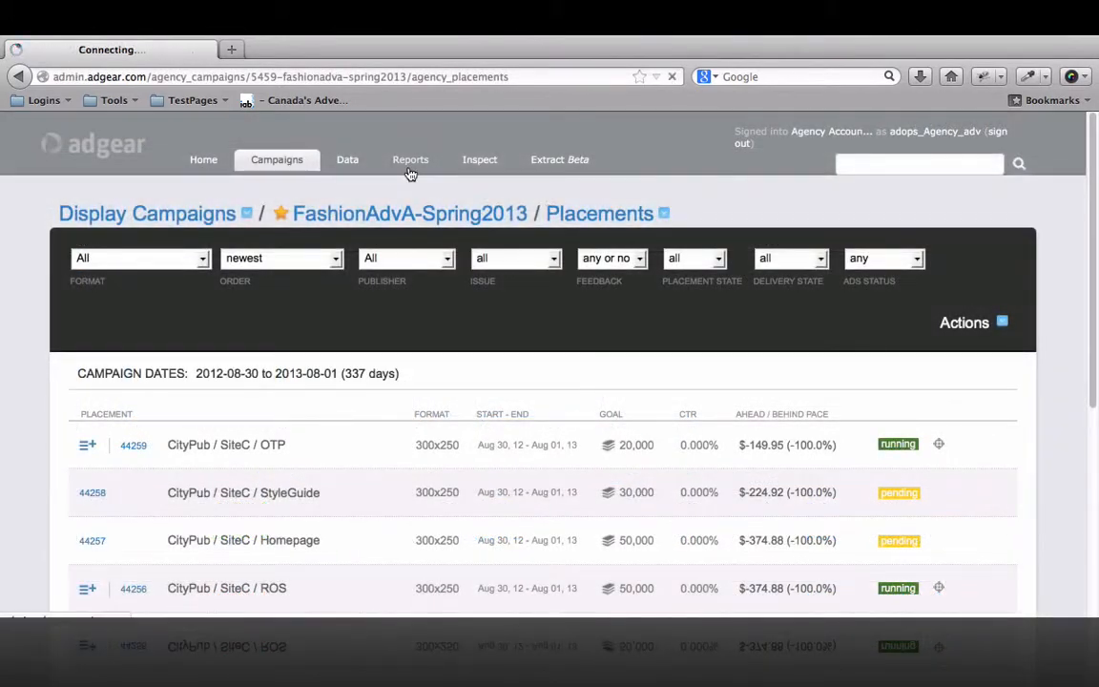
- View AdGear's Conversions report summary, then head back to the dashboard
{"action": "left_click", "coordinate": [410, 160]}
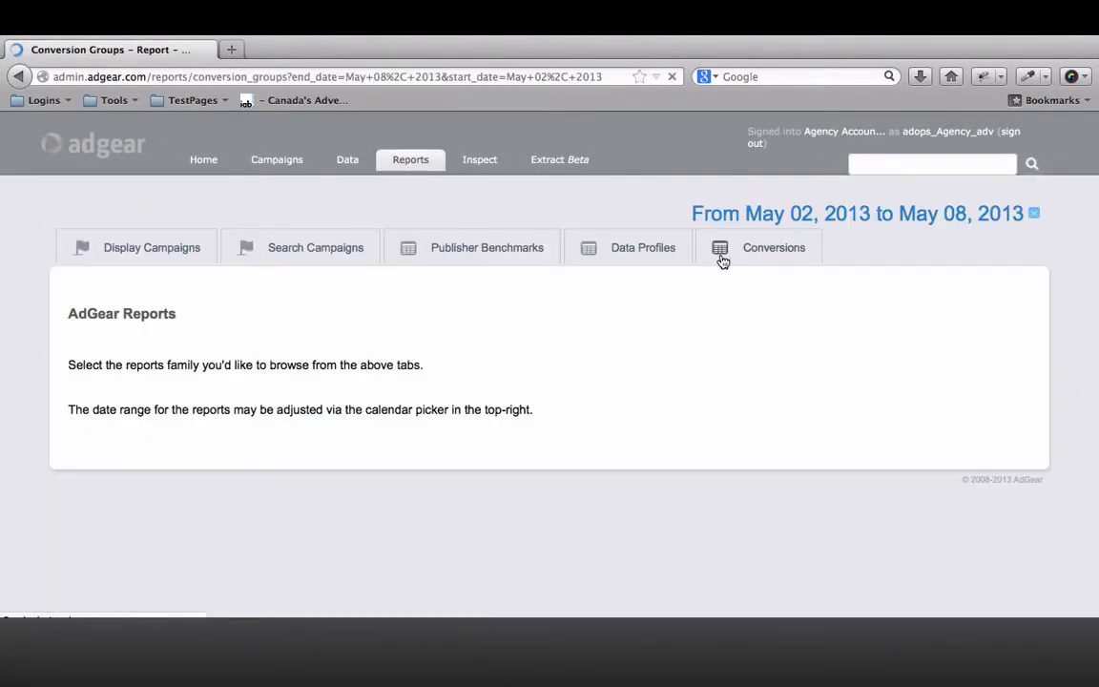
{"action": "left_click", "coordinate": [773, 248]}
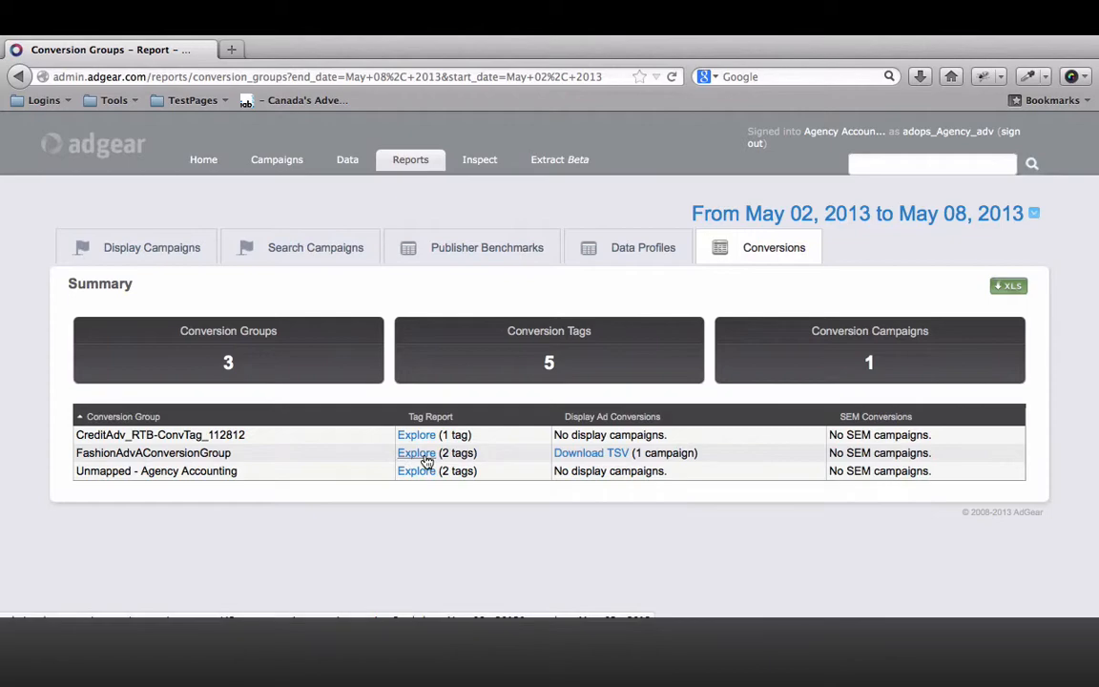
{"action": "left_click", "coordinate": [202, 161]}
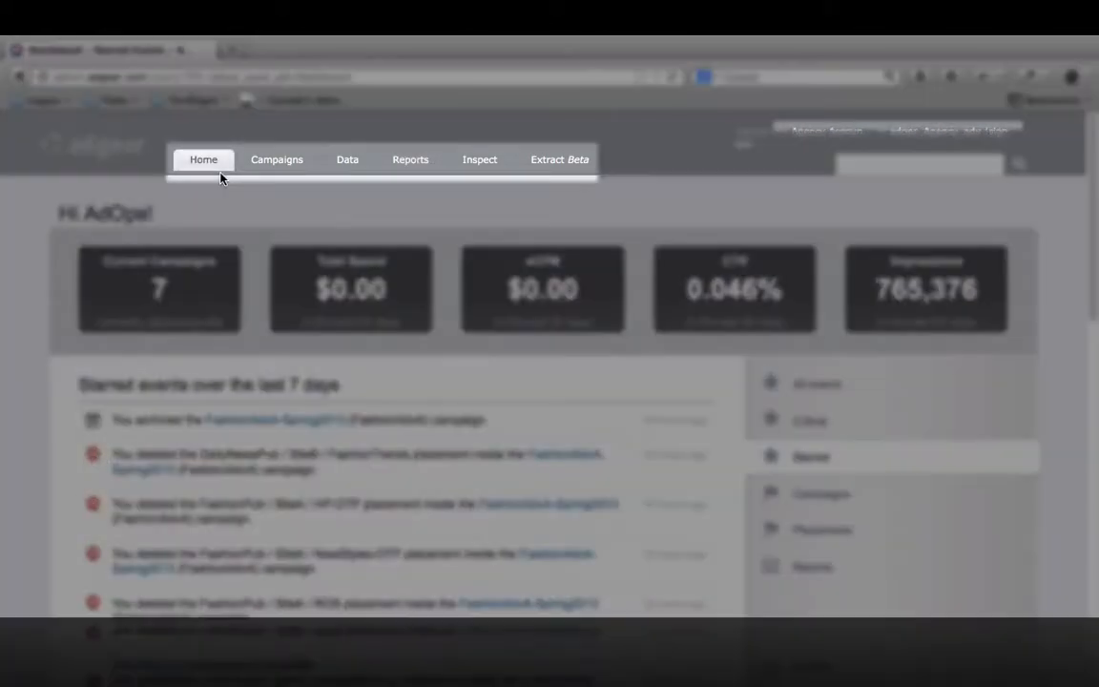
- View Inspect's breakdowns by advertiser, campaign, format, country and browser
{"action": "left_click", "coordinate": [481, 161]}
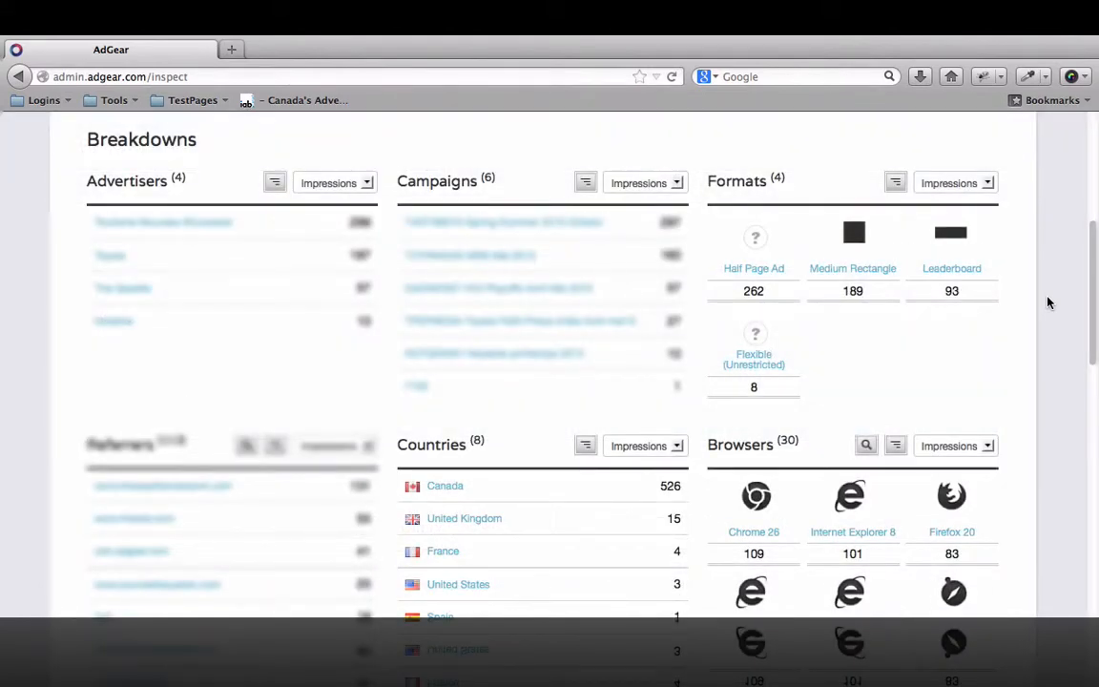
{"action": "scroll", "scroll_direction": "down", "scroll_amount": 3}
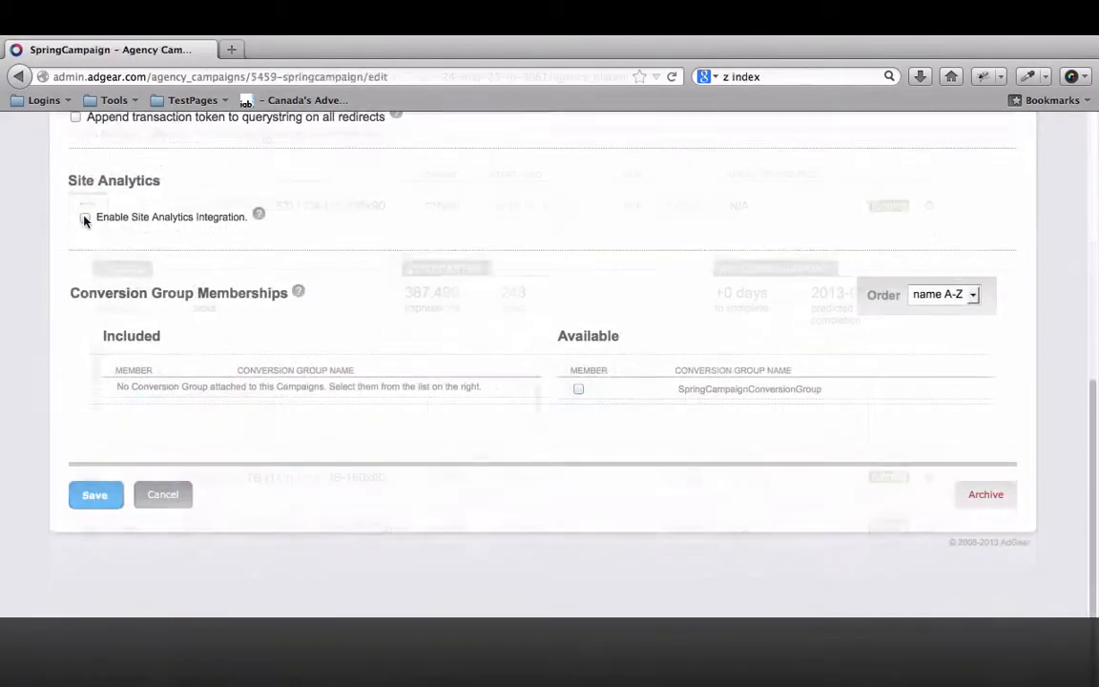
- Enable Site Analytics Integration for SpringCampaign, revealing utm_campaign, utm_source and utm_term mappings
{"action": "left_click", "coordinate": [84, 218]}
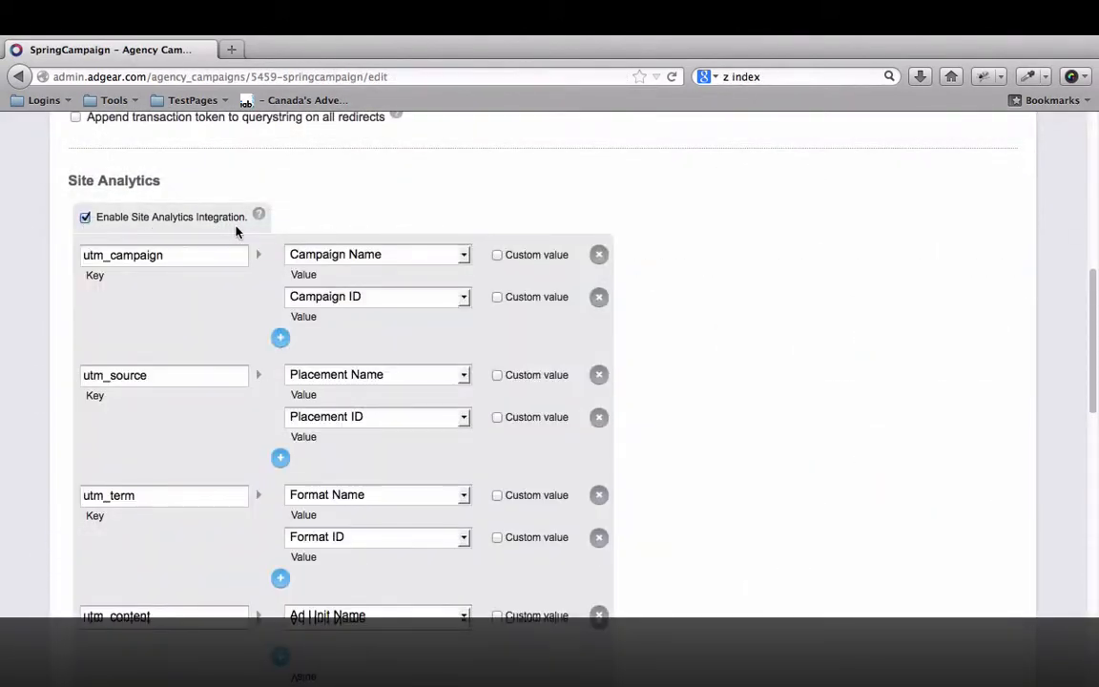